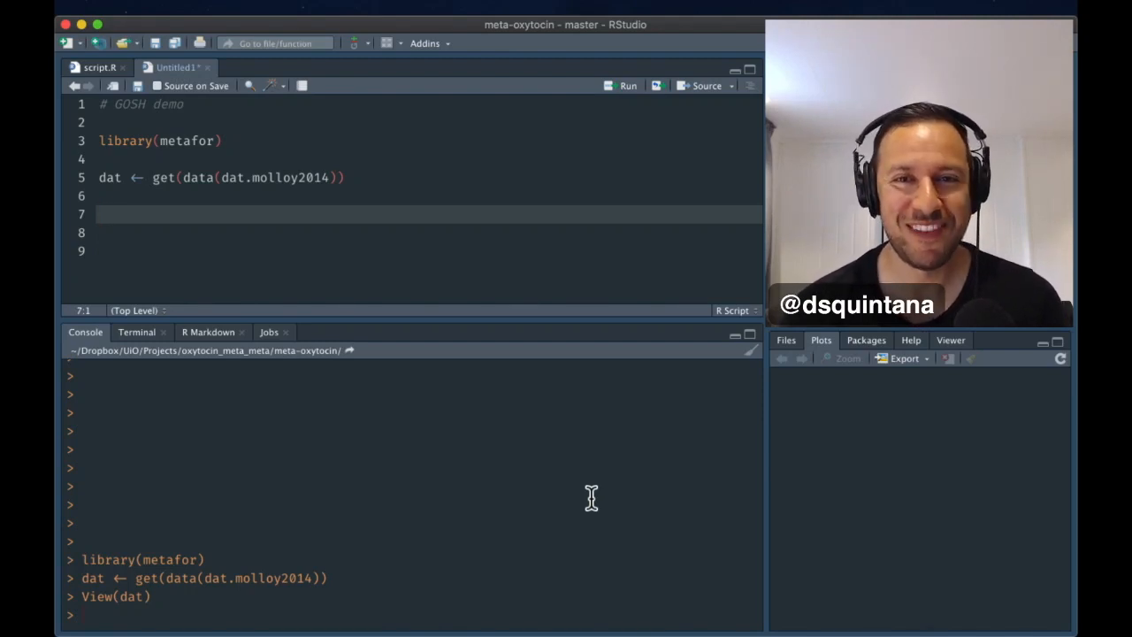
Select the library(metafor) line to run it and load metafor with the Molloy 2014 data
left_click(154, 141)
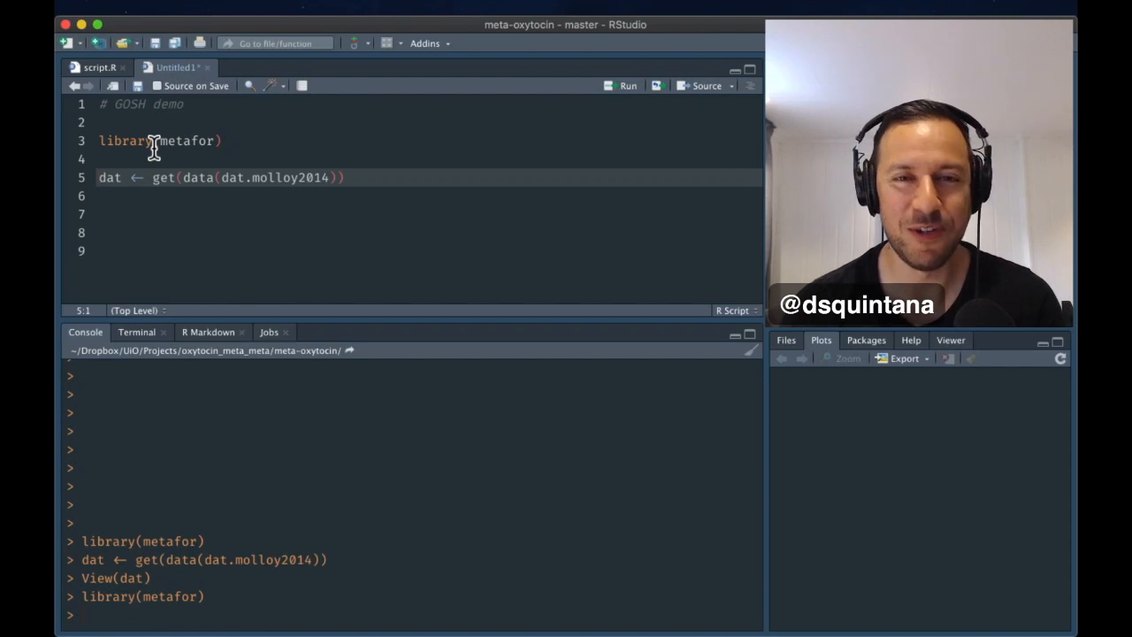
mouse_move(181, 185)
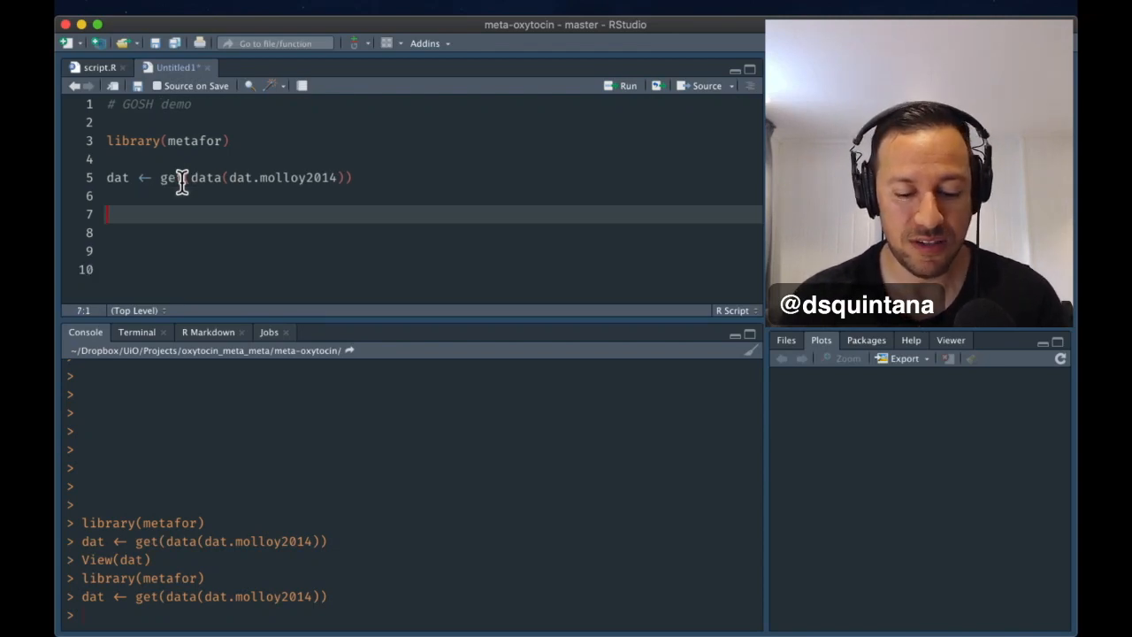
Add and run View(dat) to view the Molloy table, then return to script.R
type("V")
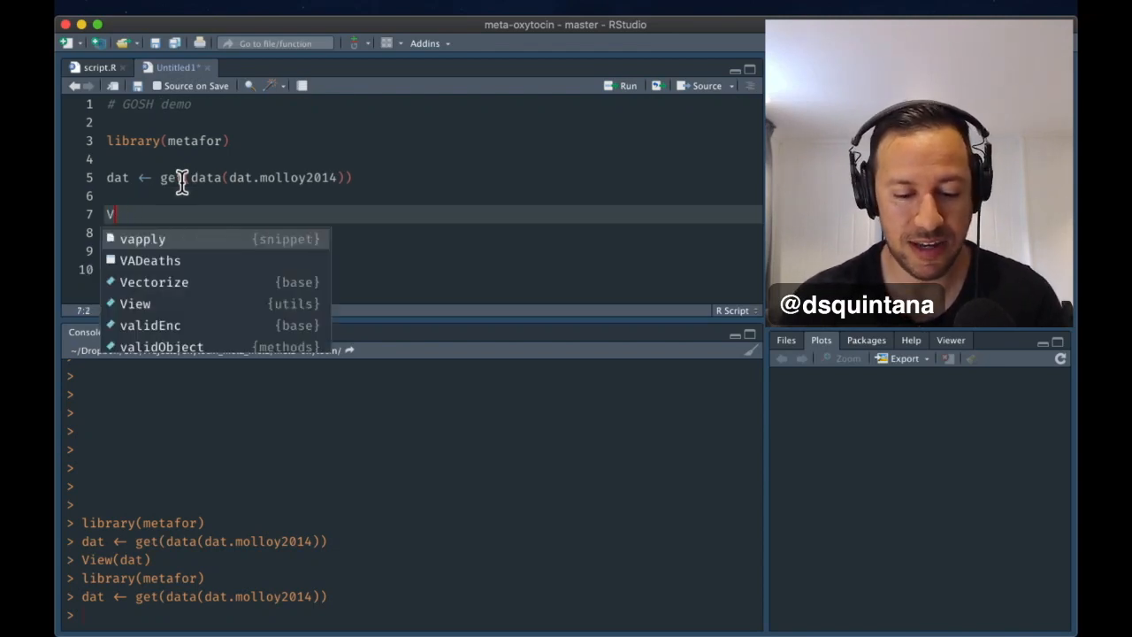
type("iew(dat)")
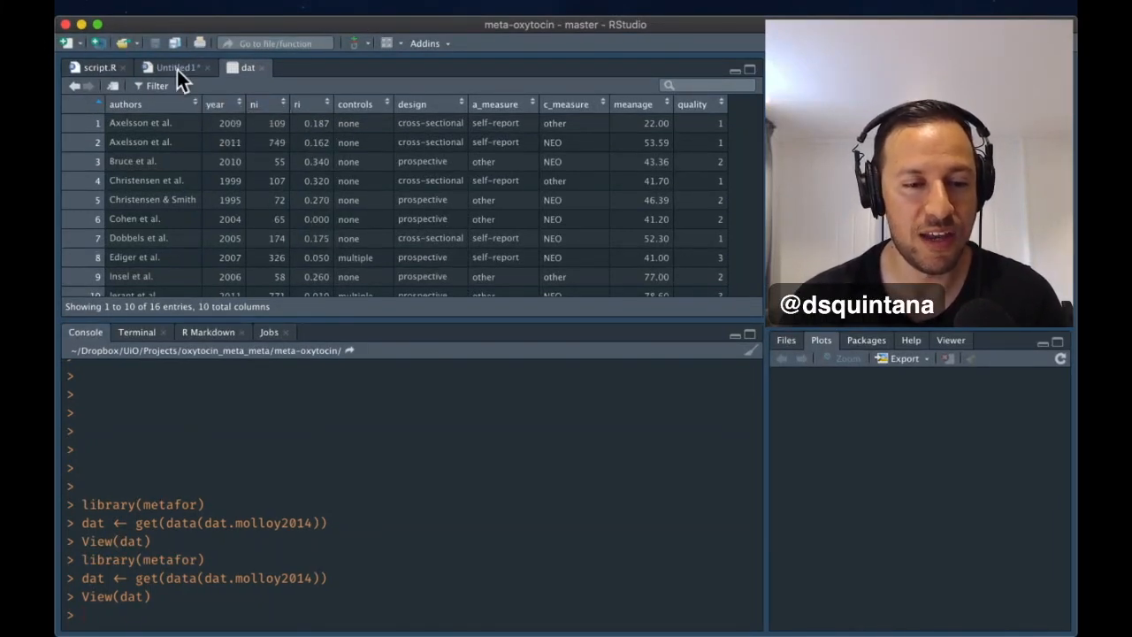
left_click(174, 67)
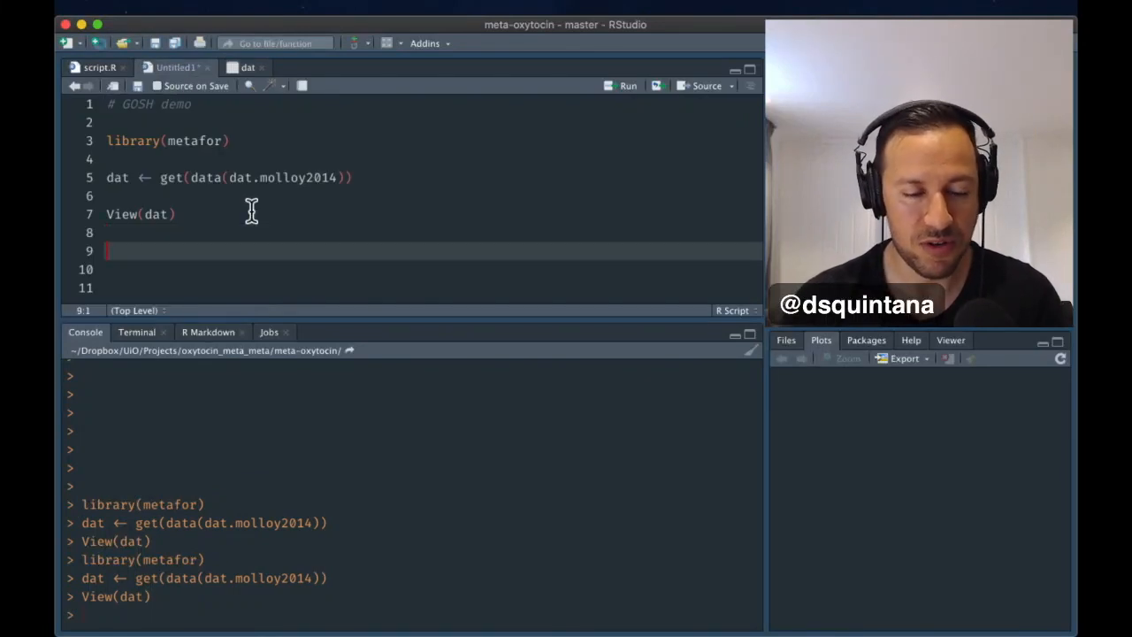
Write dat <- escalc(measure = "ZCOR", ri = ri, ni = ni, dat = dat)
type("escalc(")
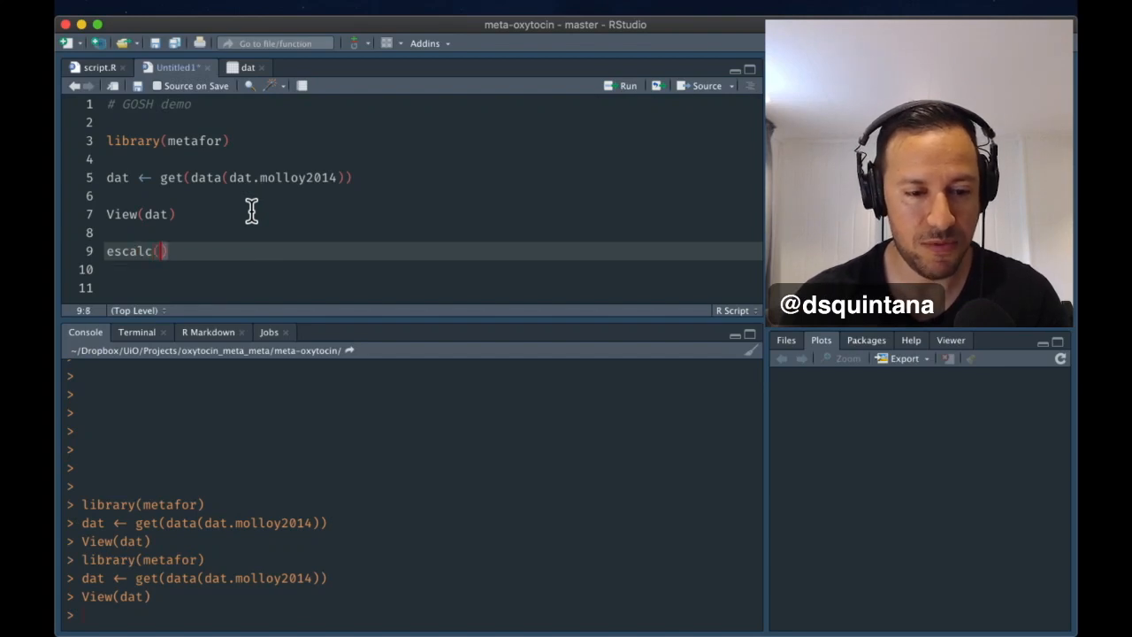
type("measy")
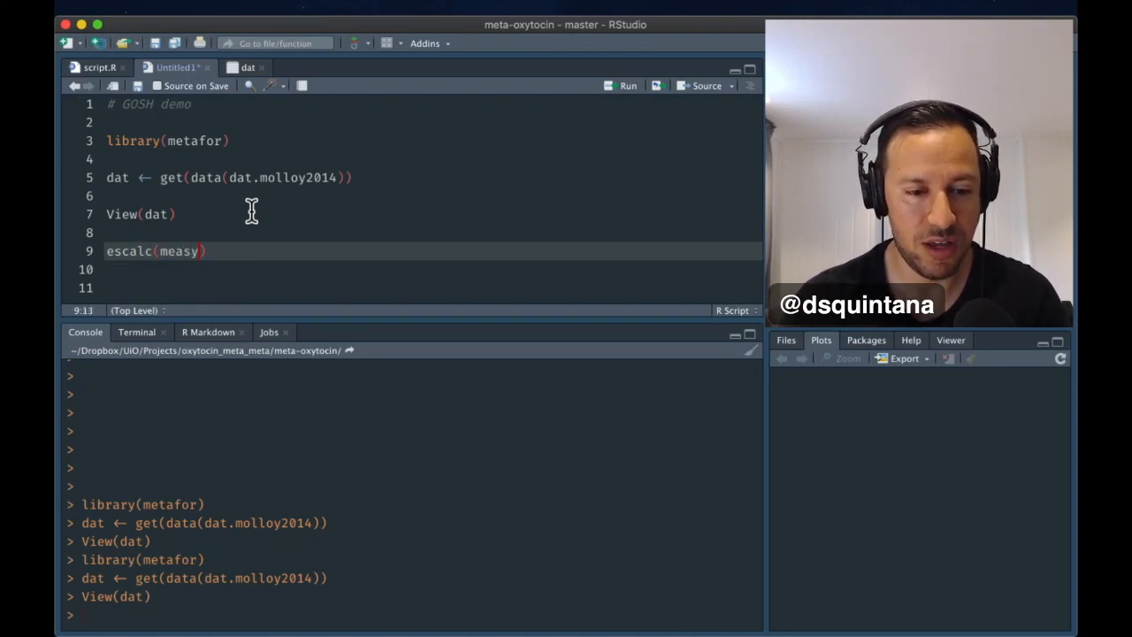
type("ure =")
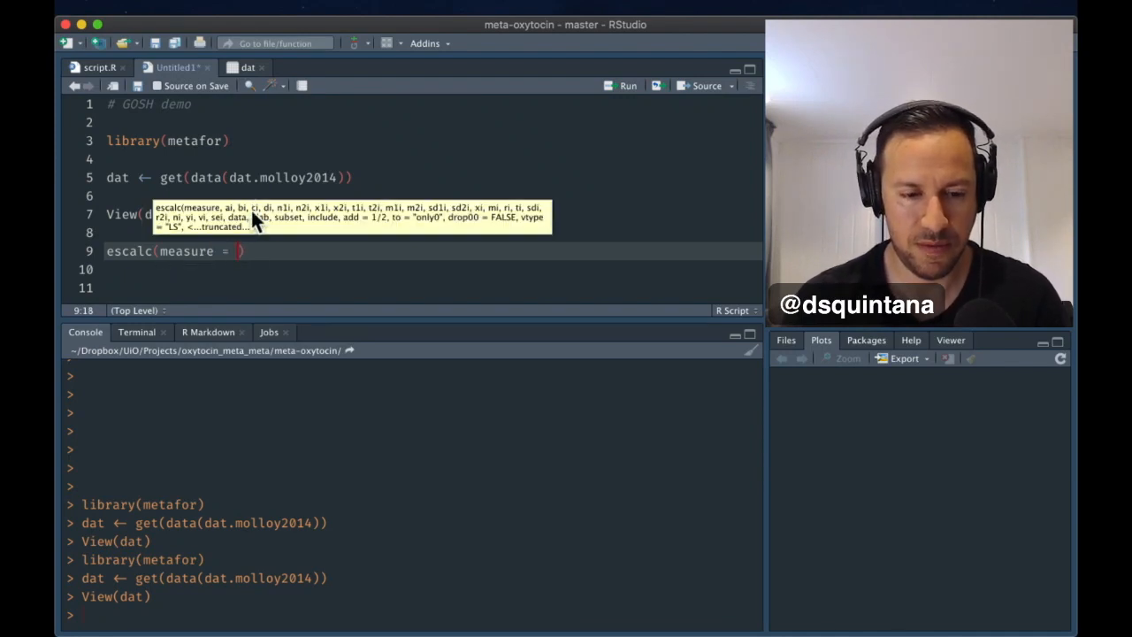
type("\"")
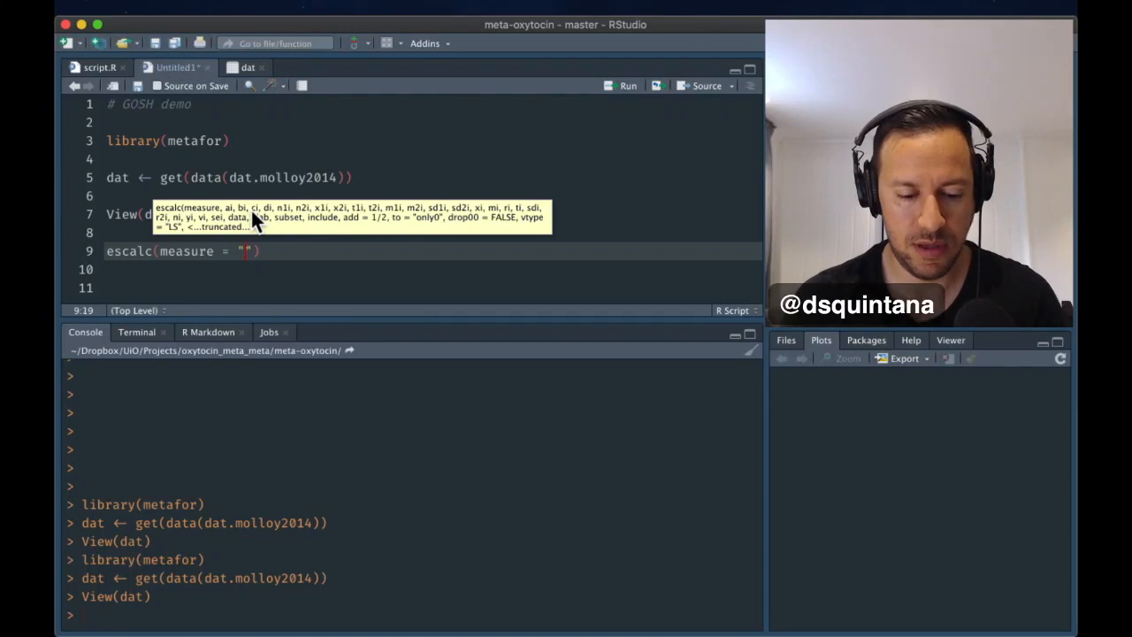
type("ZCOR")
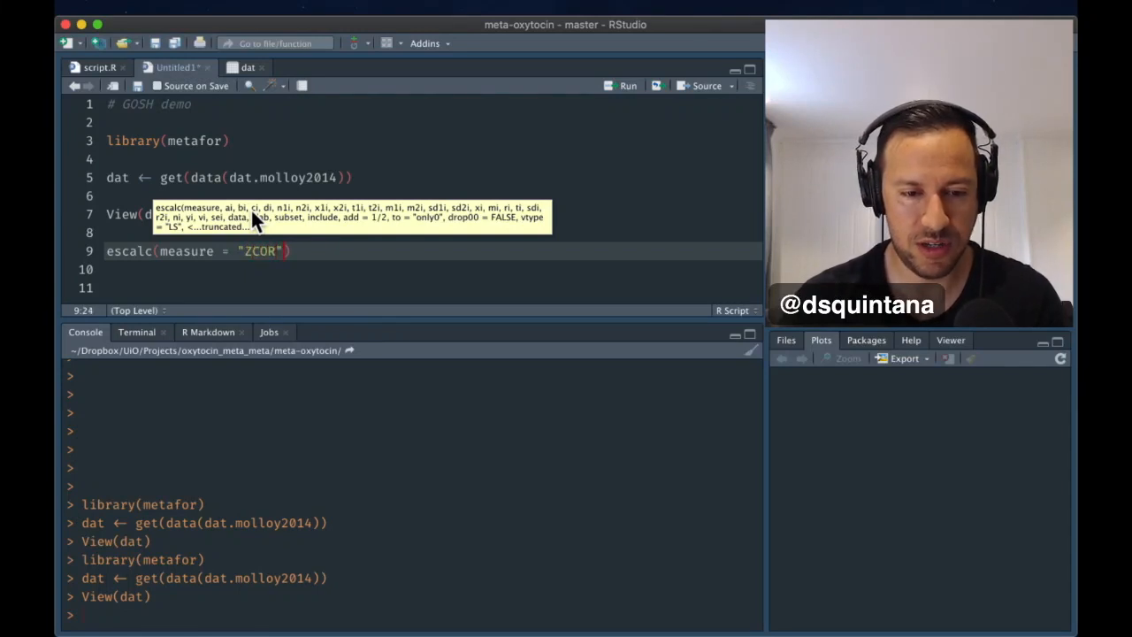
type(",")
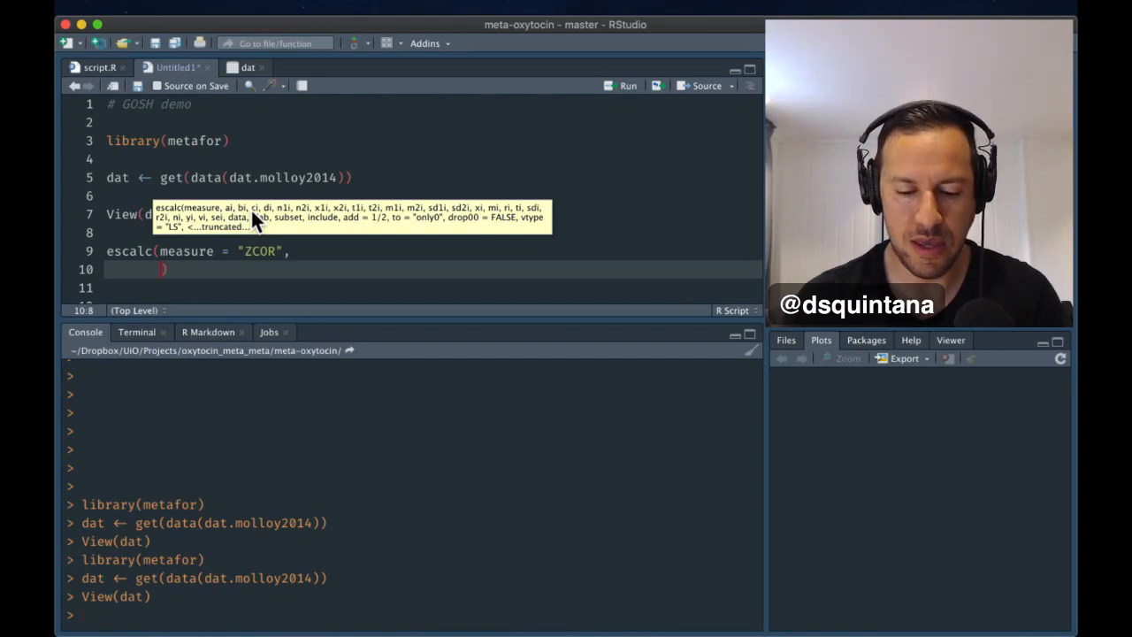
type("ri=")
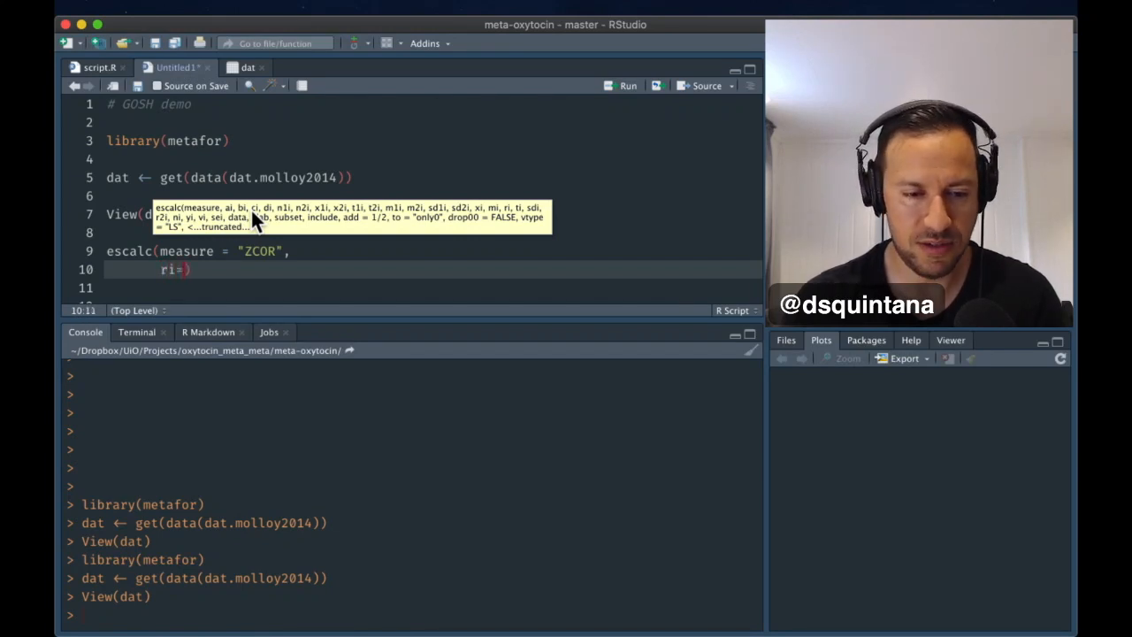
type("ri,")
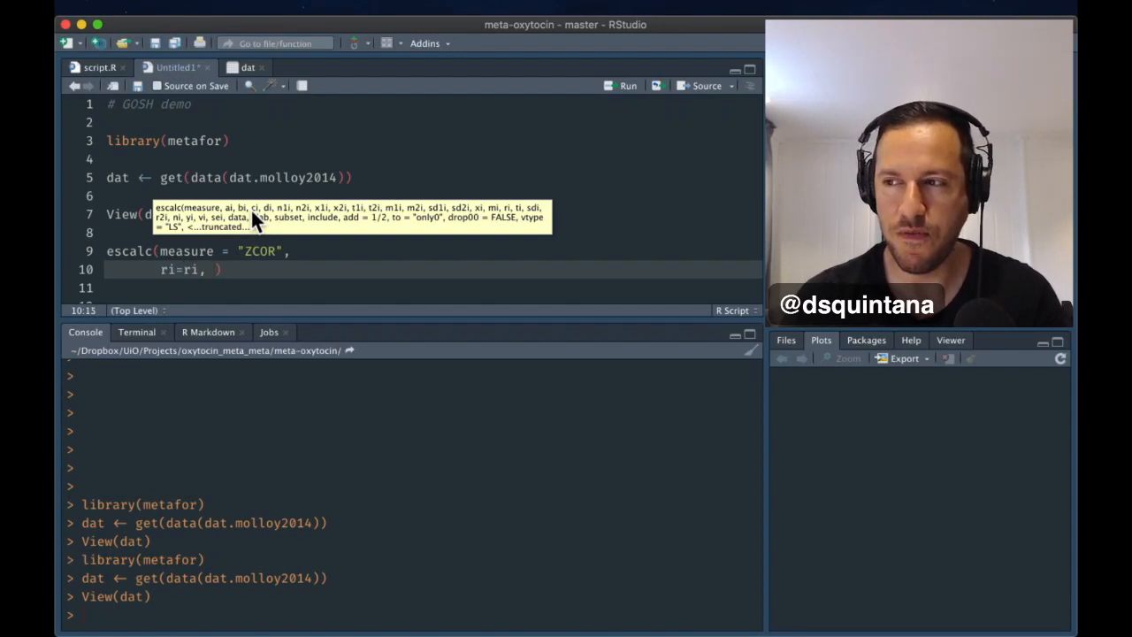
type("ni,")
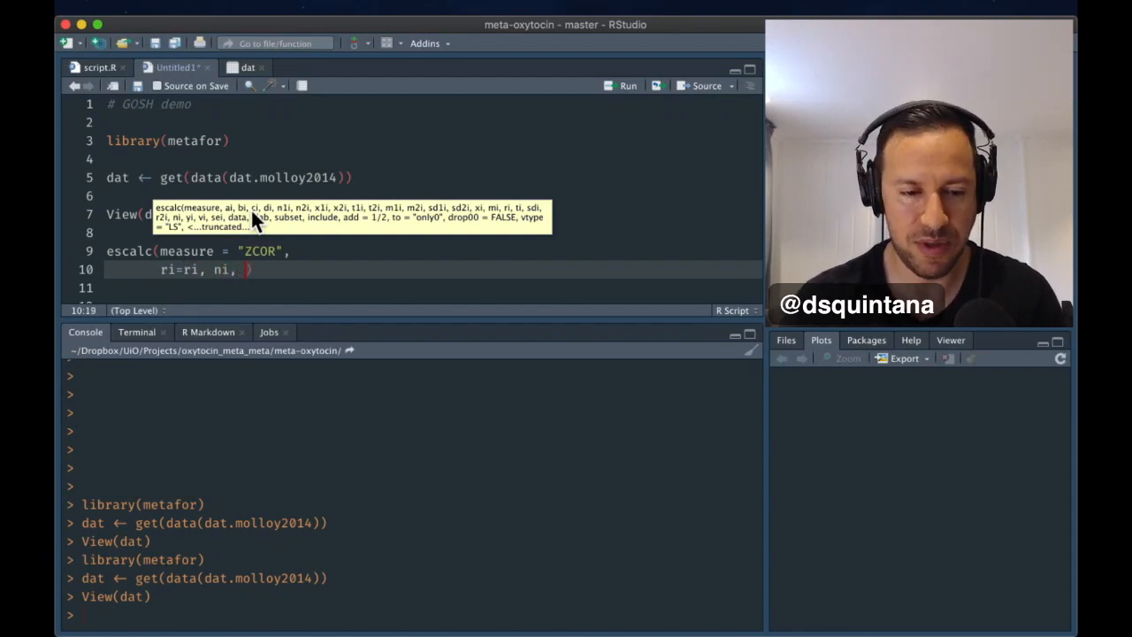
key("Backspace")
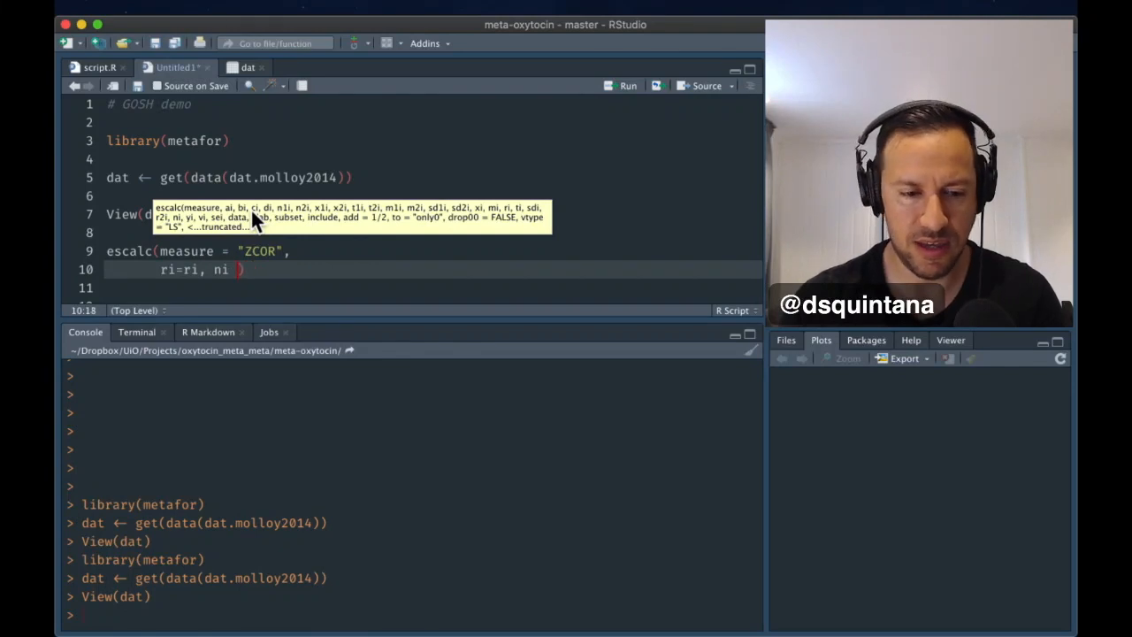
type("= ni,")
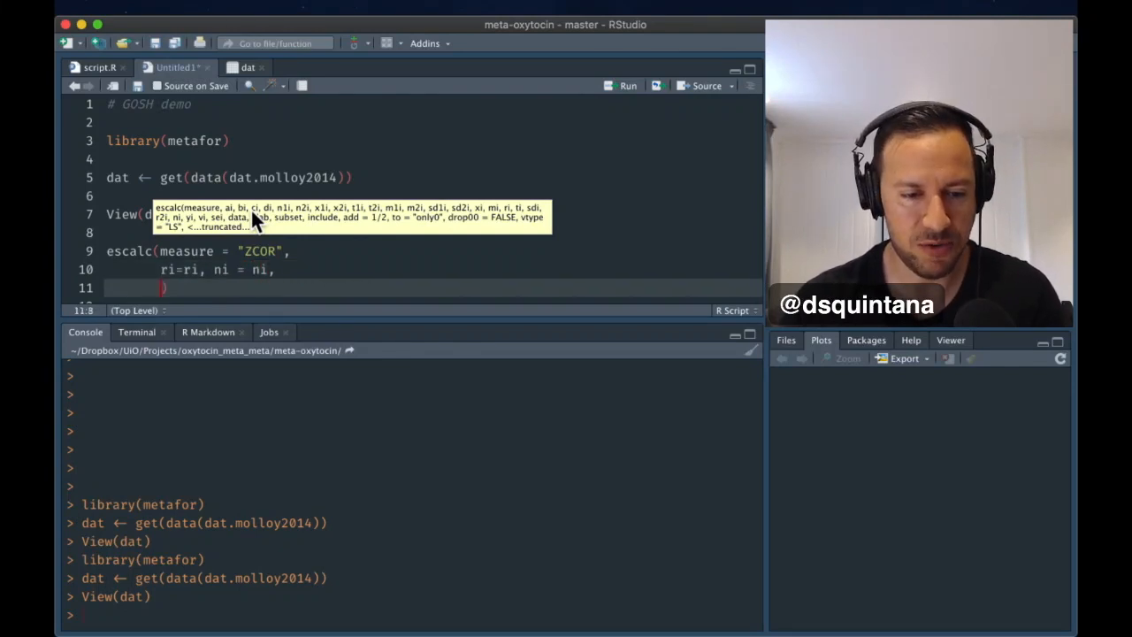
type("dat =")
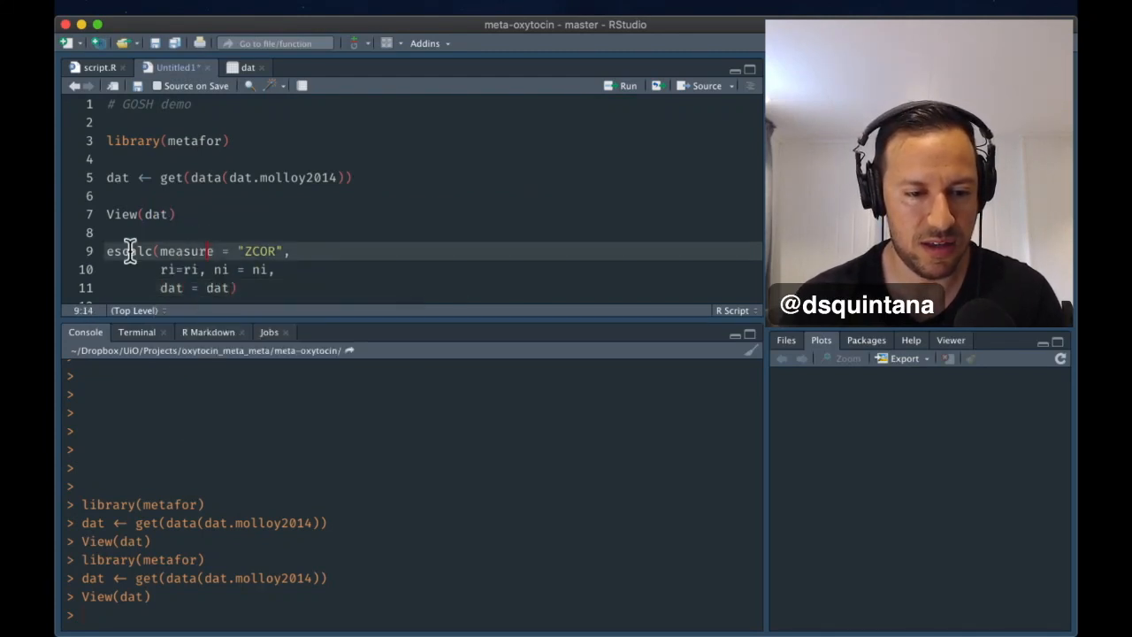
type("dat <-")
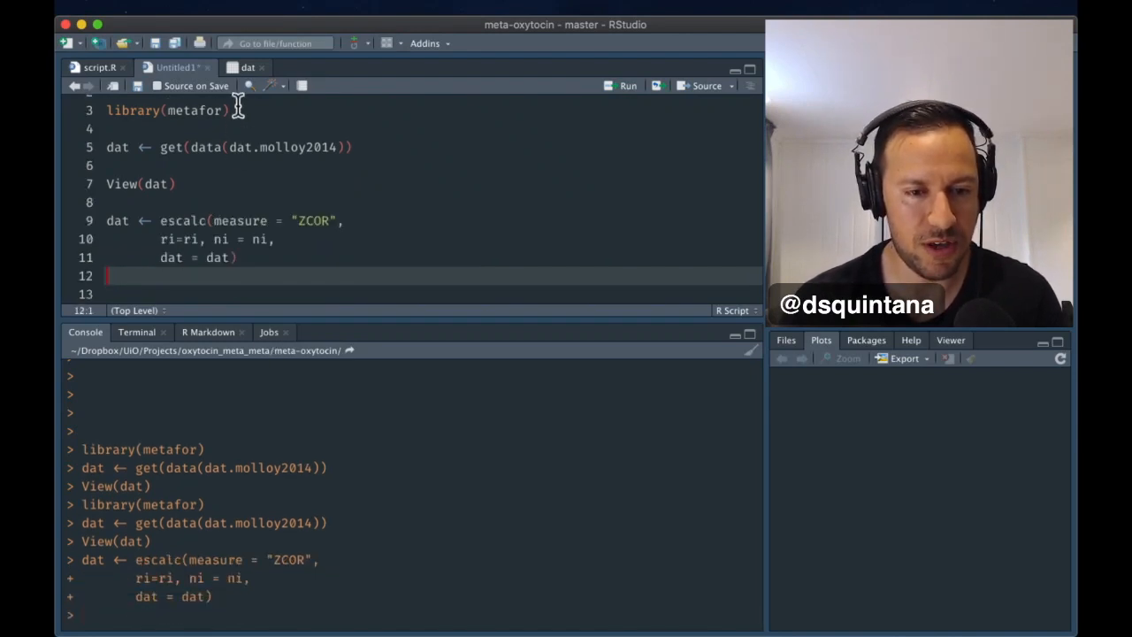
left_click(248, 67)
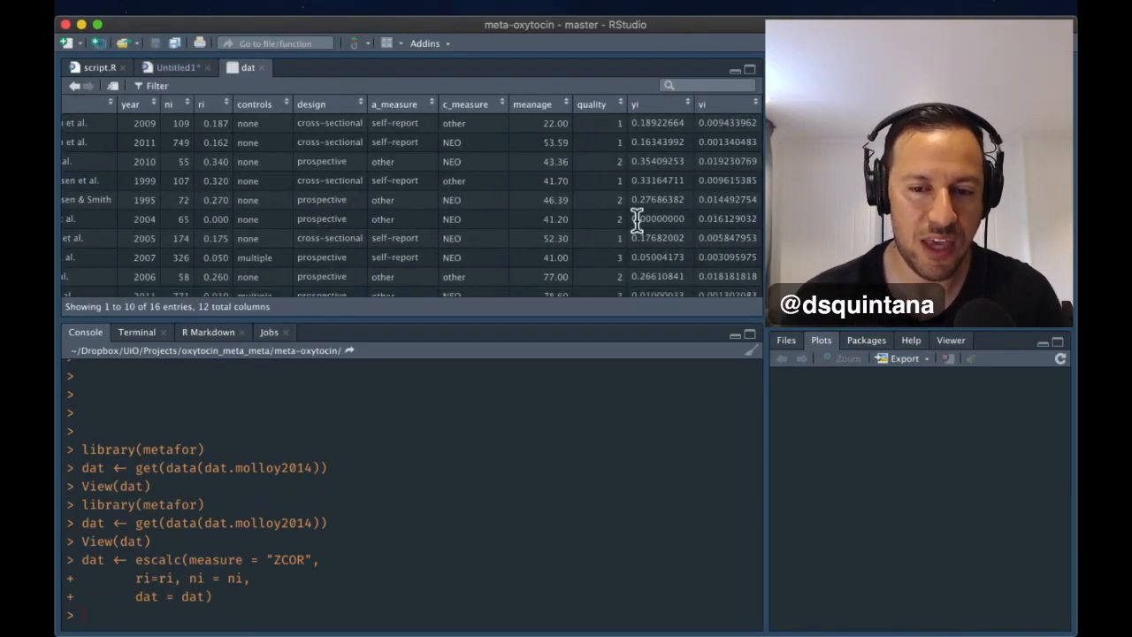
scroll("down", 3)
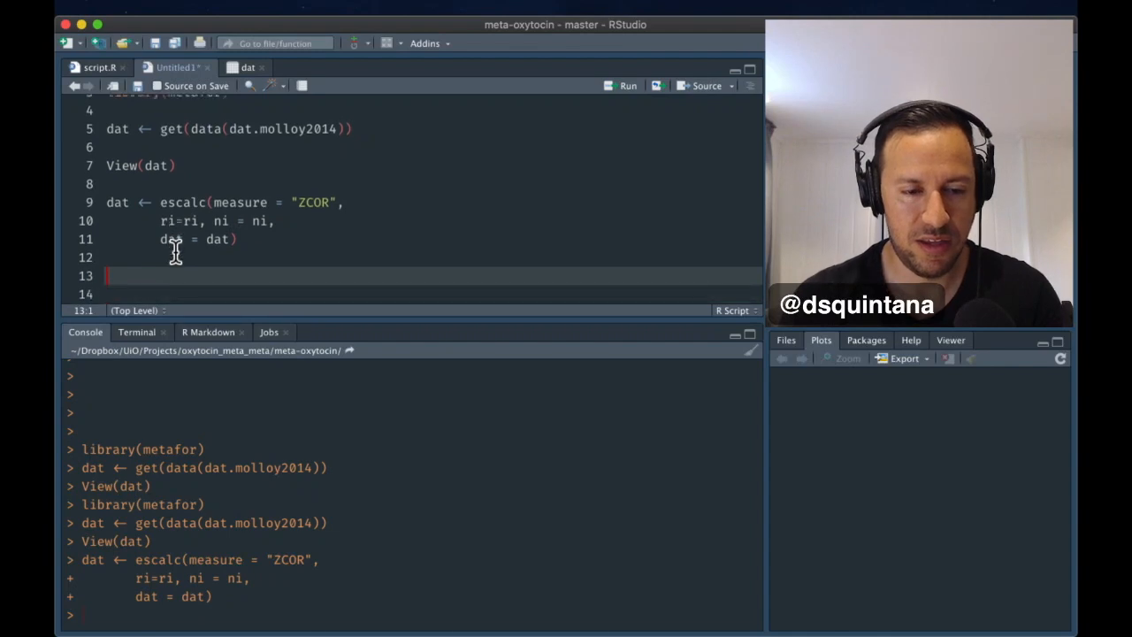
Fit res <- rma(yi = yi, vi = vi, dat = dat) and print res
type("res")
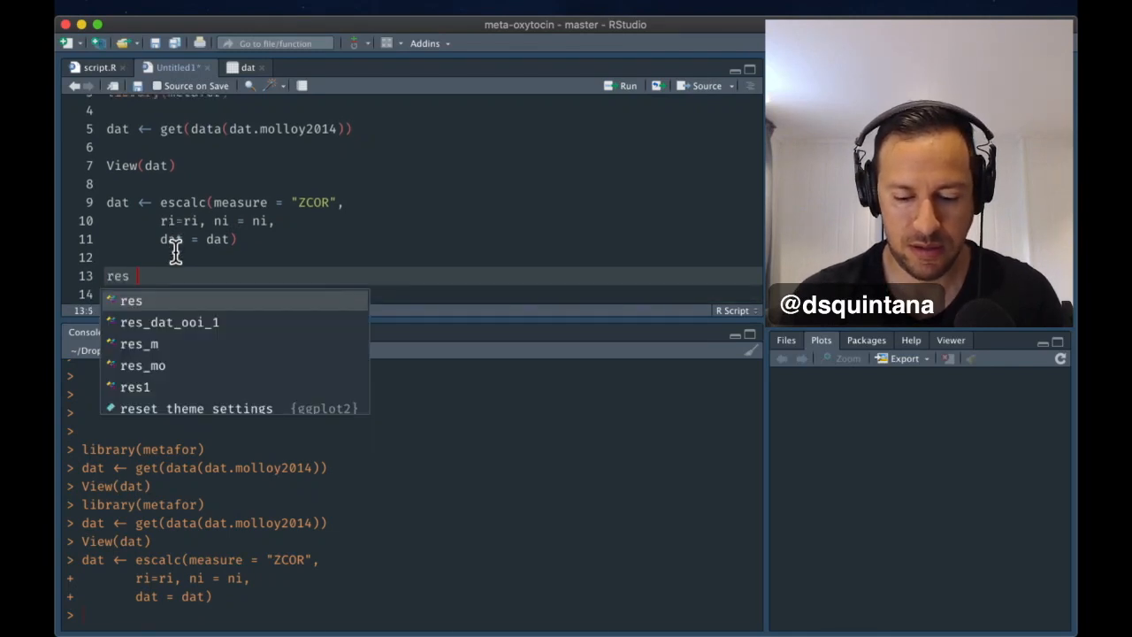
type("<-")
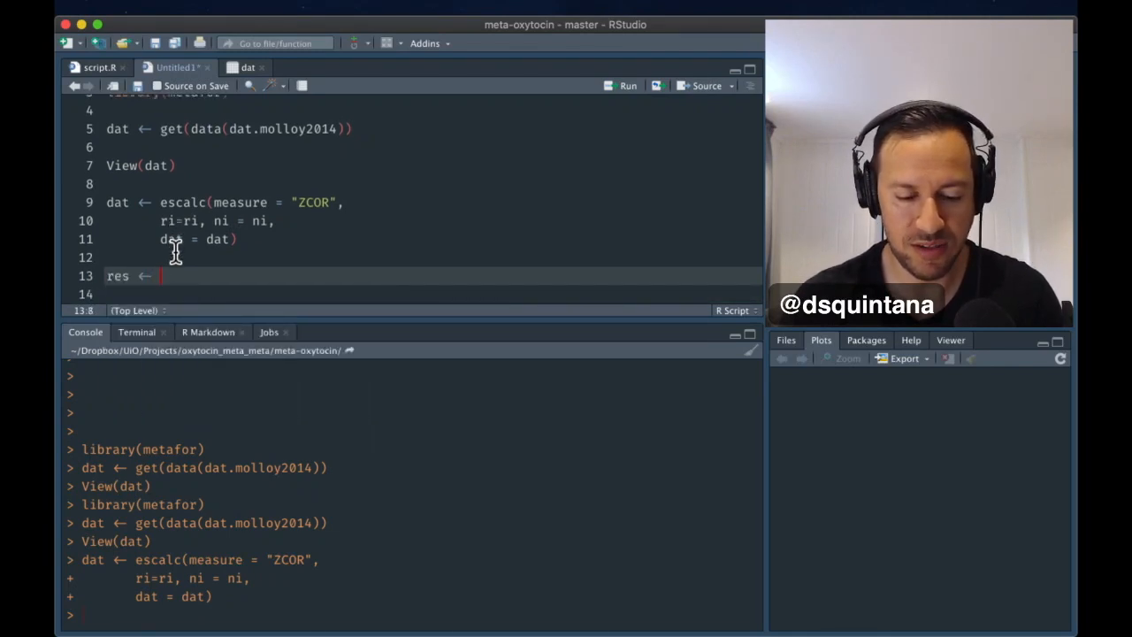
type("rma(")
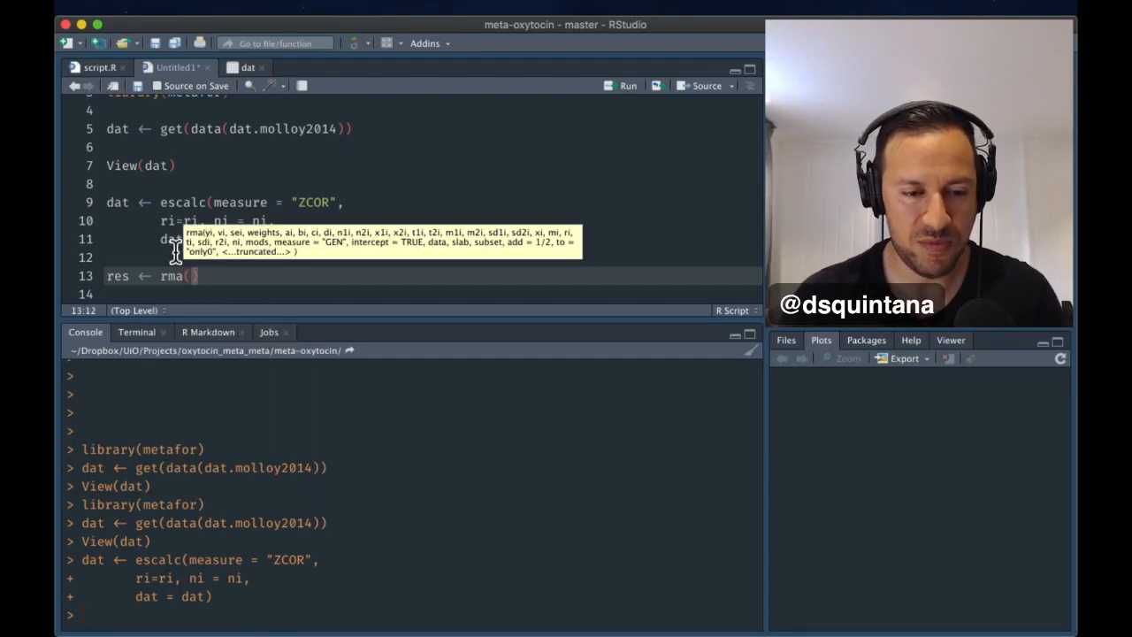
type("yi")
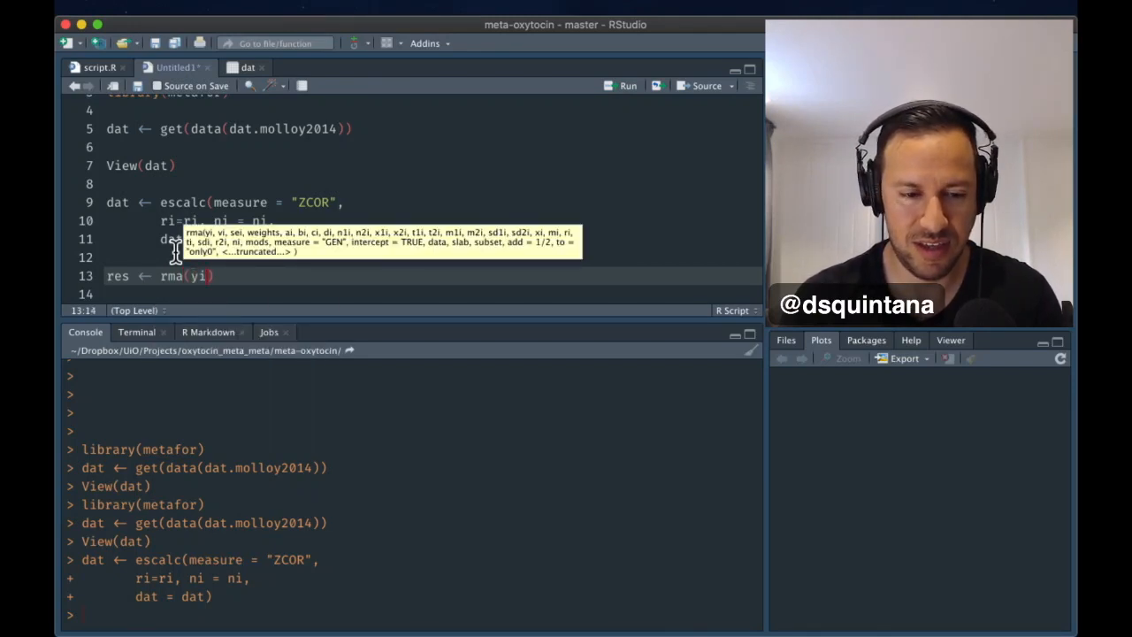
type("= yi")
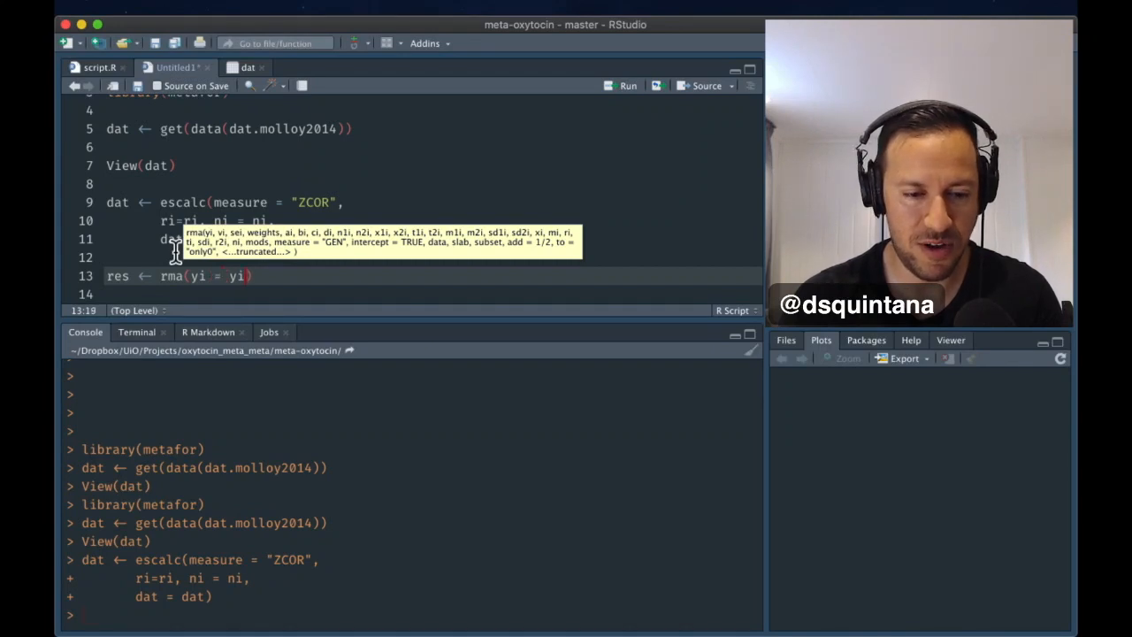
type(", vi = vi, dat")
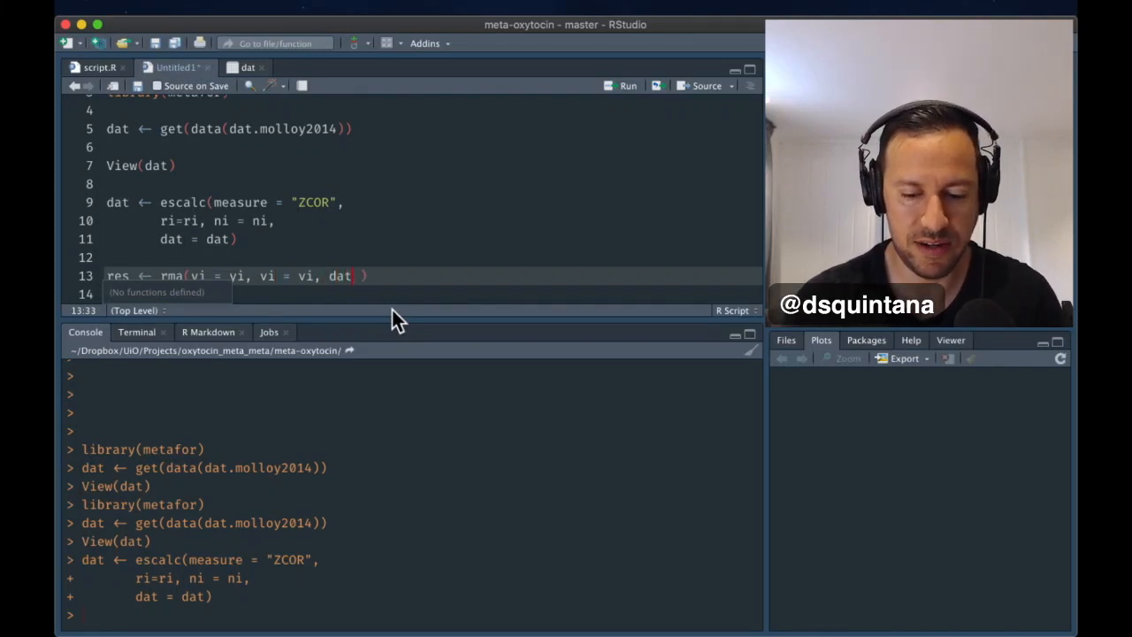
type("= dat")
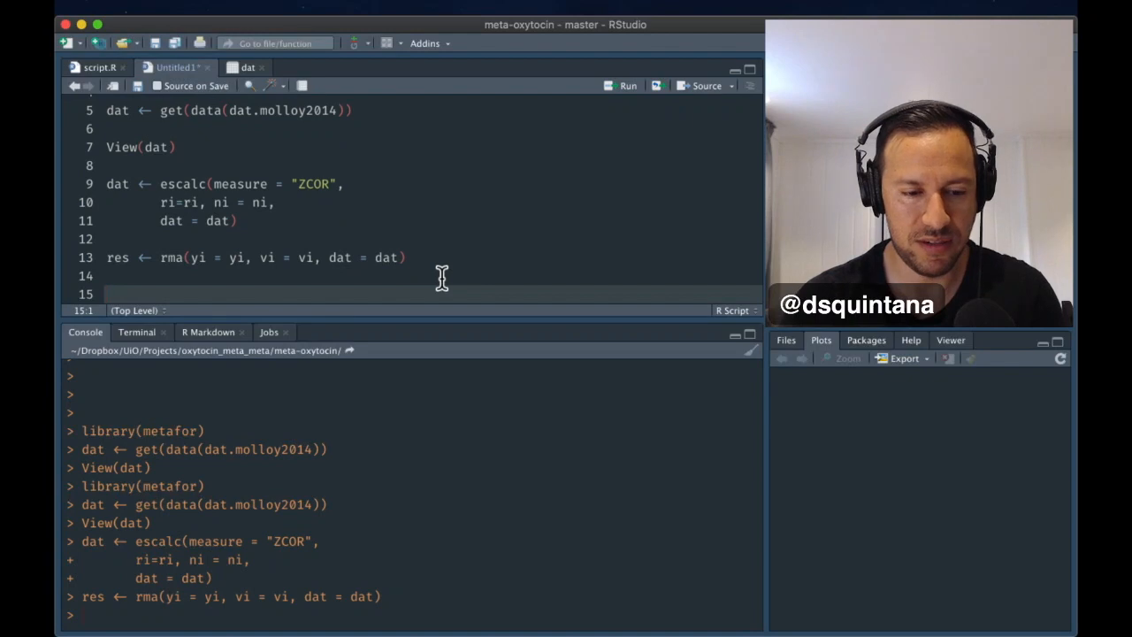
type("res")
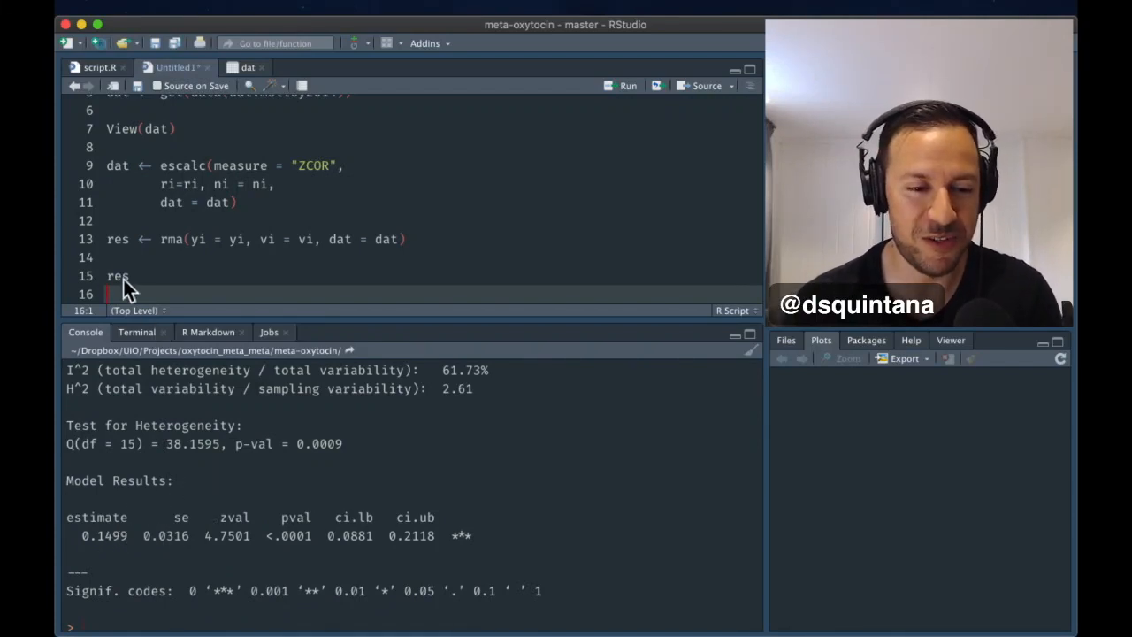
Run forest(res) to plot the 16 studies with the RE Model summary
type("for")
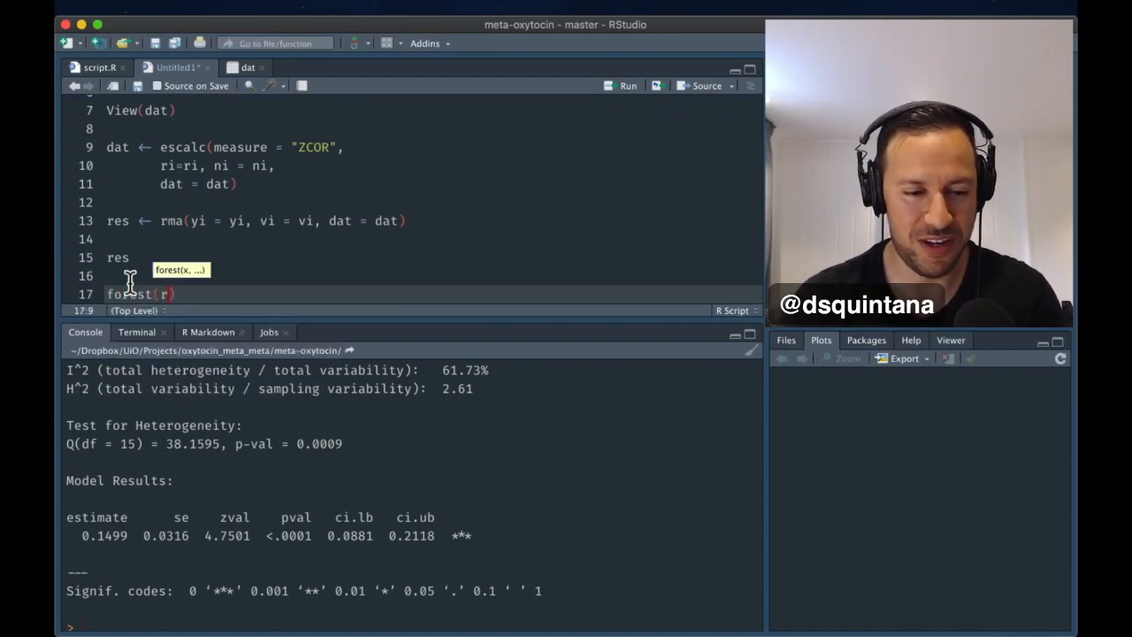
type("es")
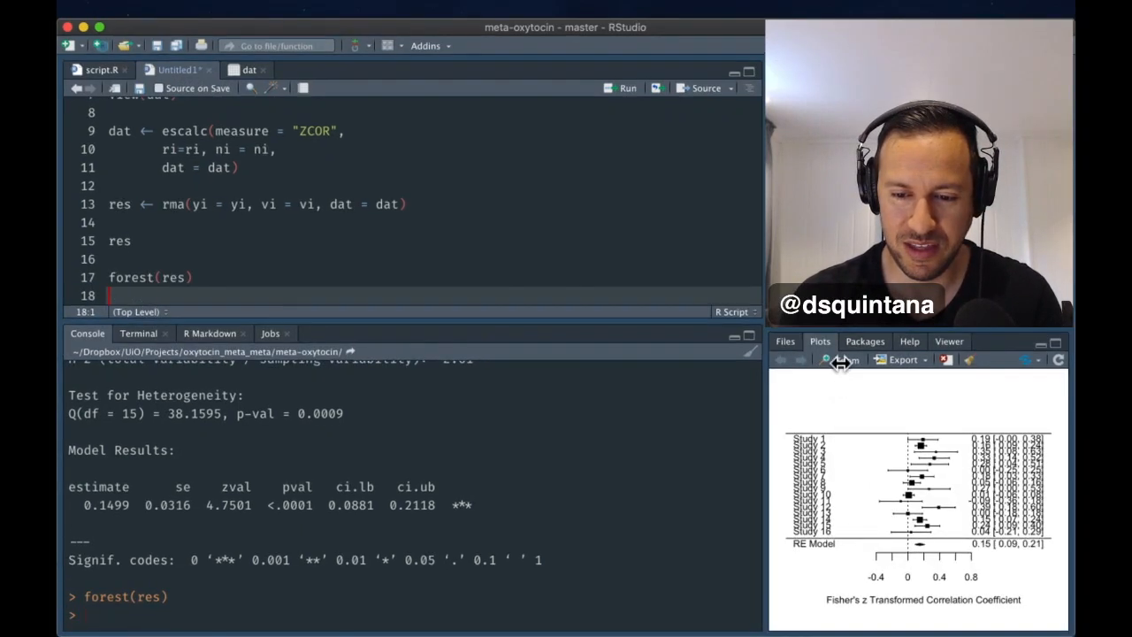
left_click(841, 359)
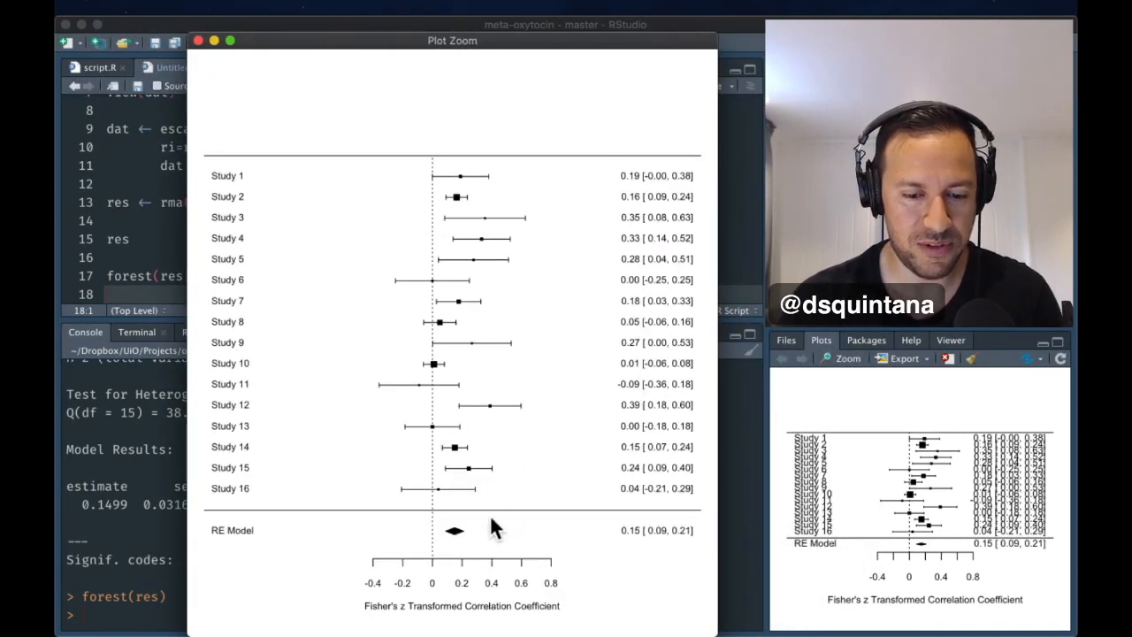
mouse_move(469, 239)
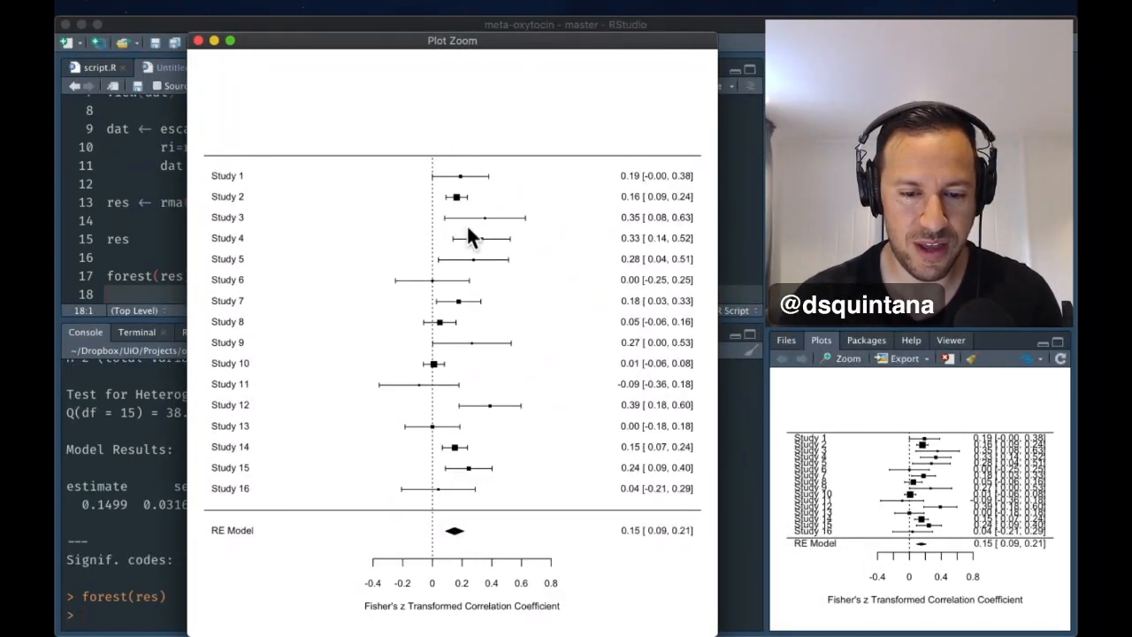
mouse_move(469, 549)
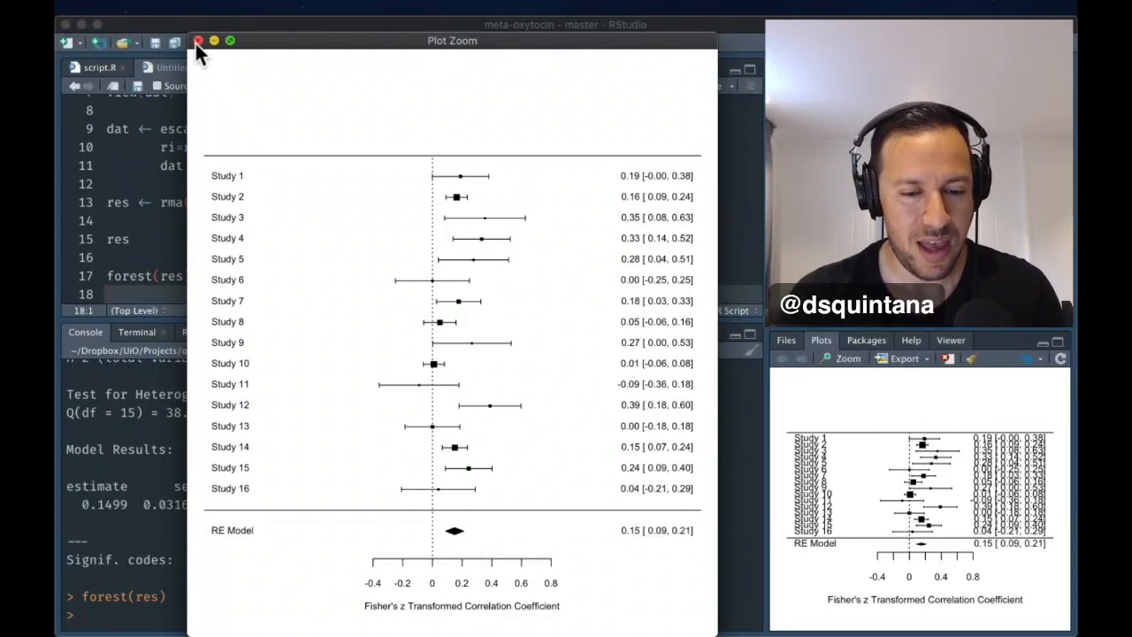
left_click(198, 41)
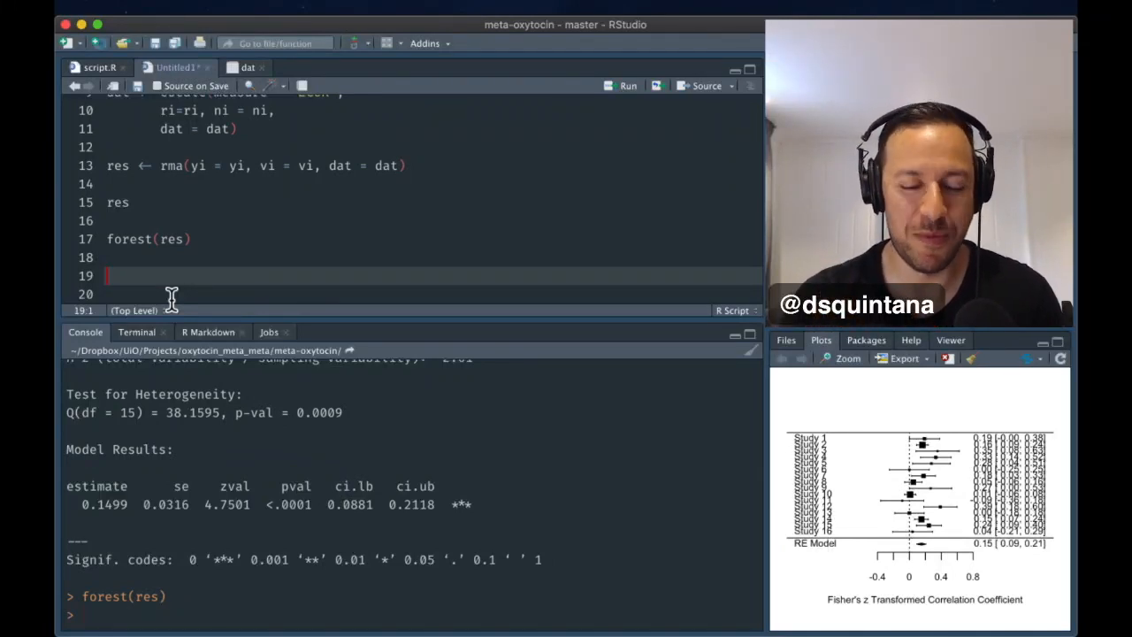
Run leaveone <- leave1out(res) to print estimates with each study omitted
type("l")
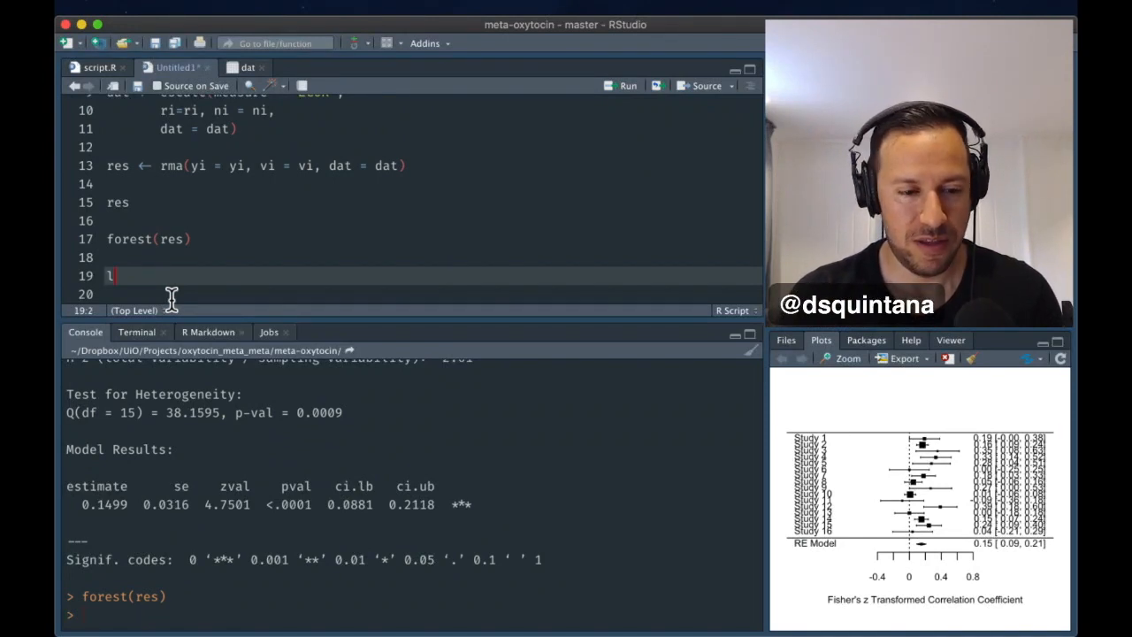
type("eaveone <-")
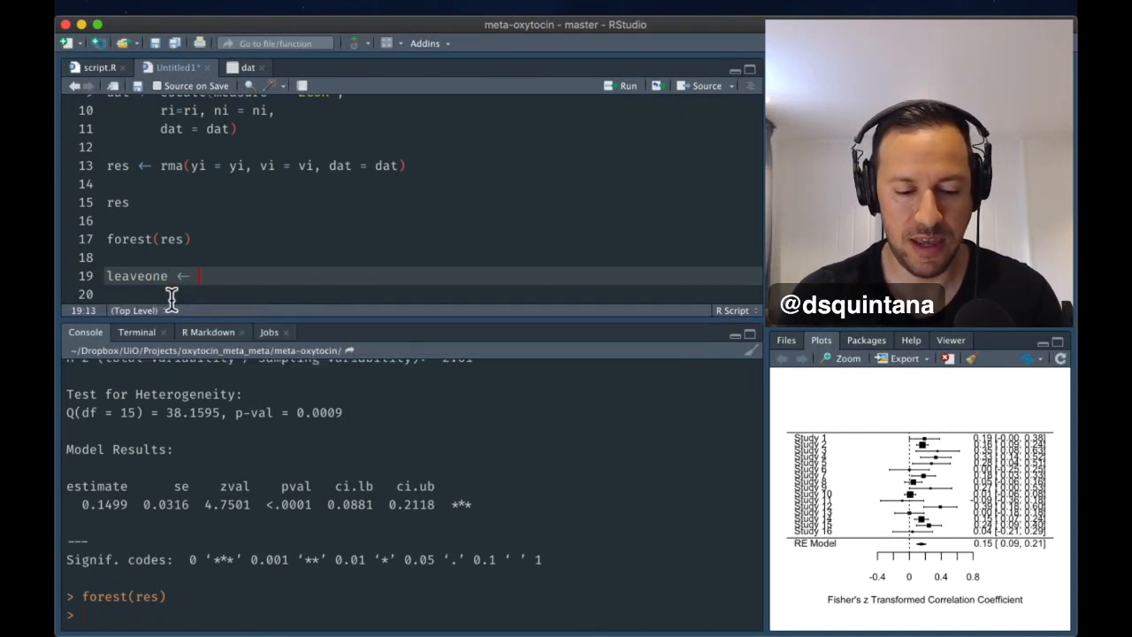
type("lea")
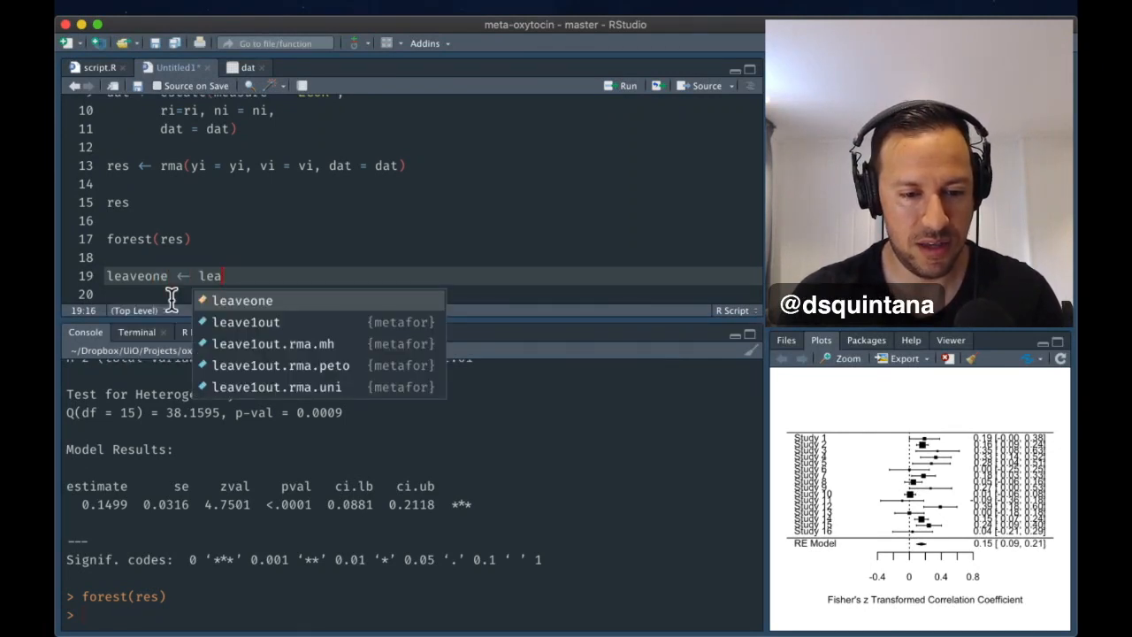
type("ve1out")
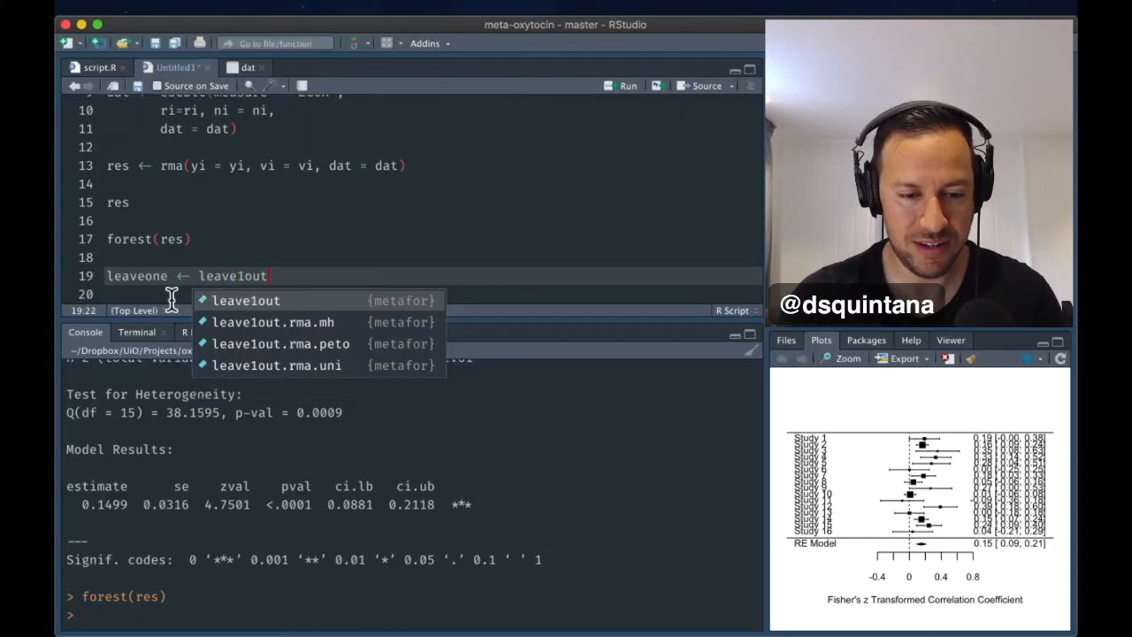
type("(res)")
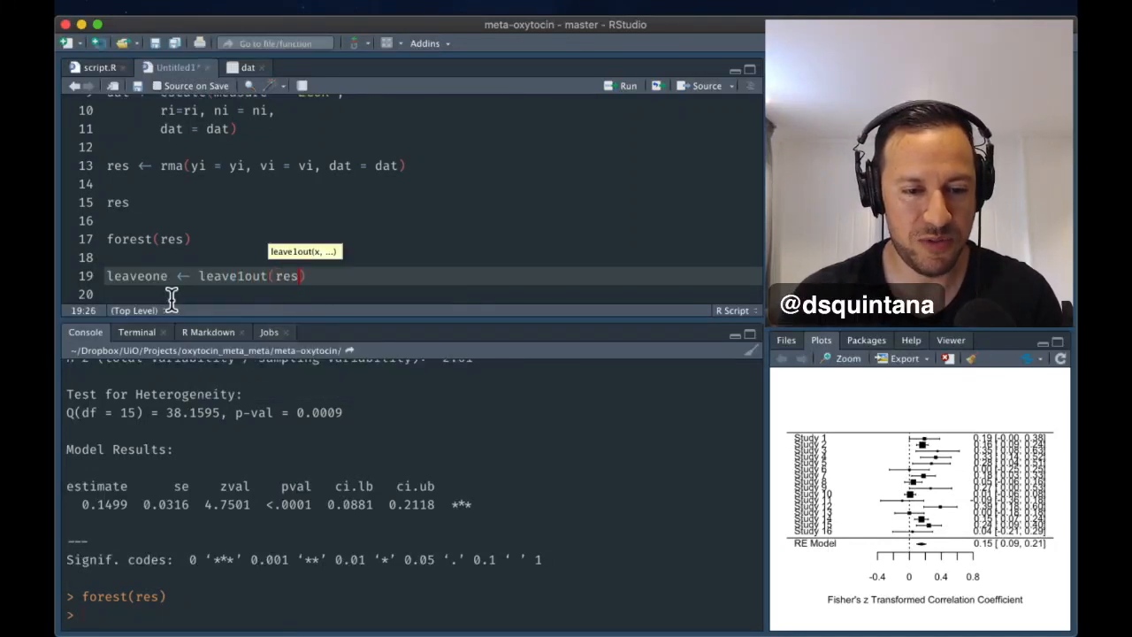
key("enter")
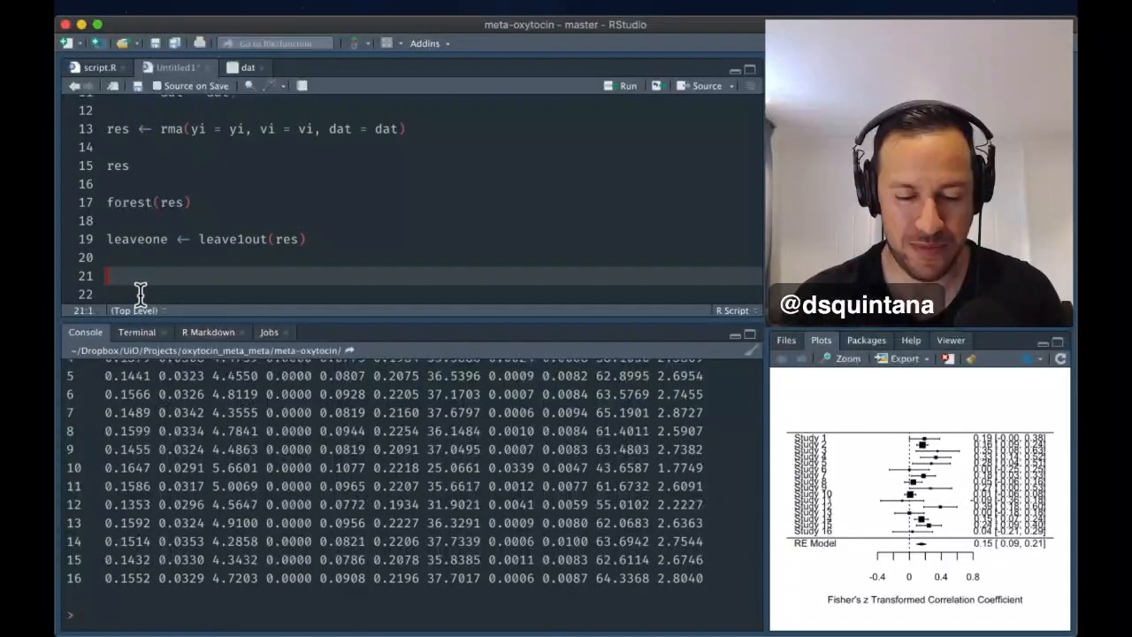
Run gp <- gosh(res) to fit all 65535 subset models
type("gp")
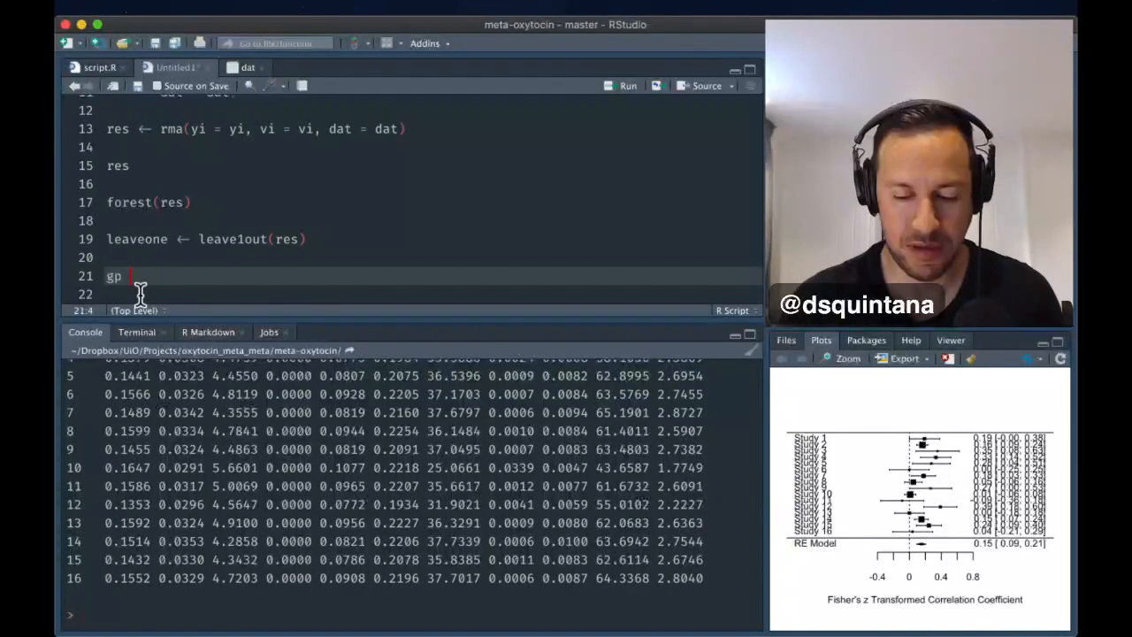
type("<-")
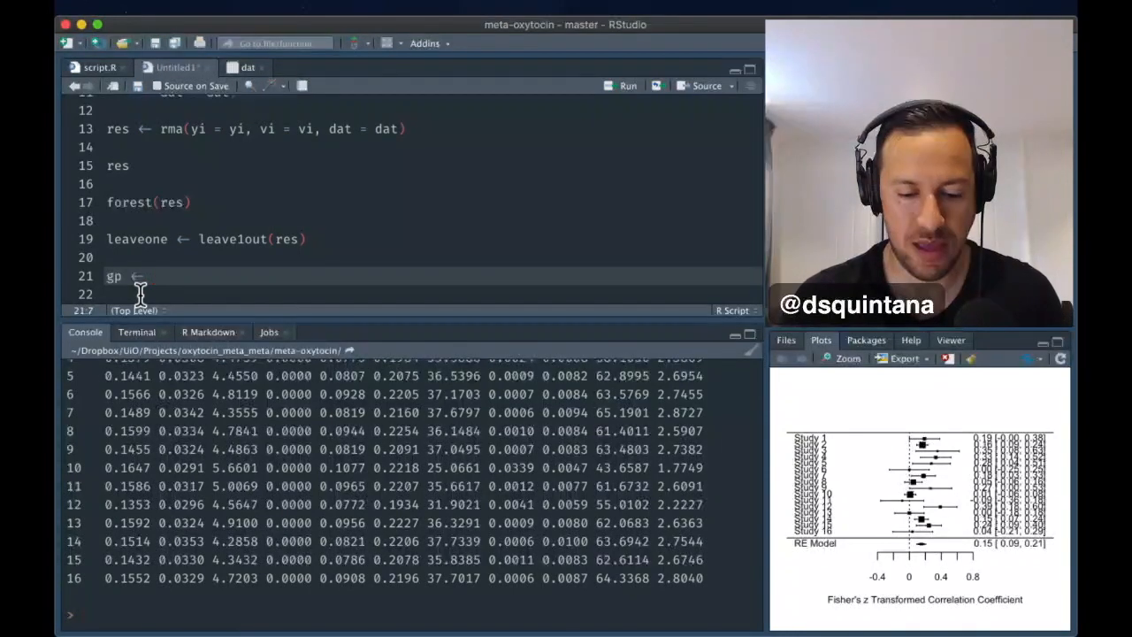
type("gi")
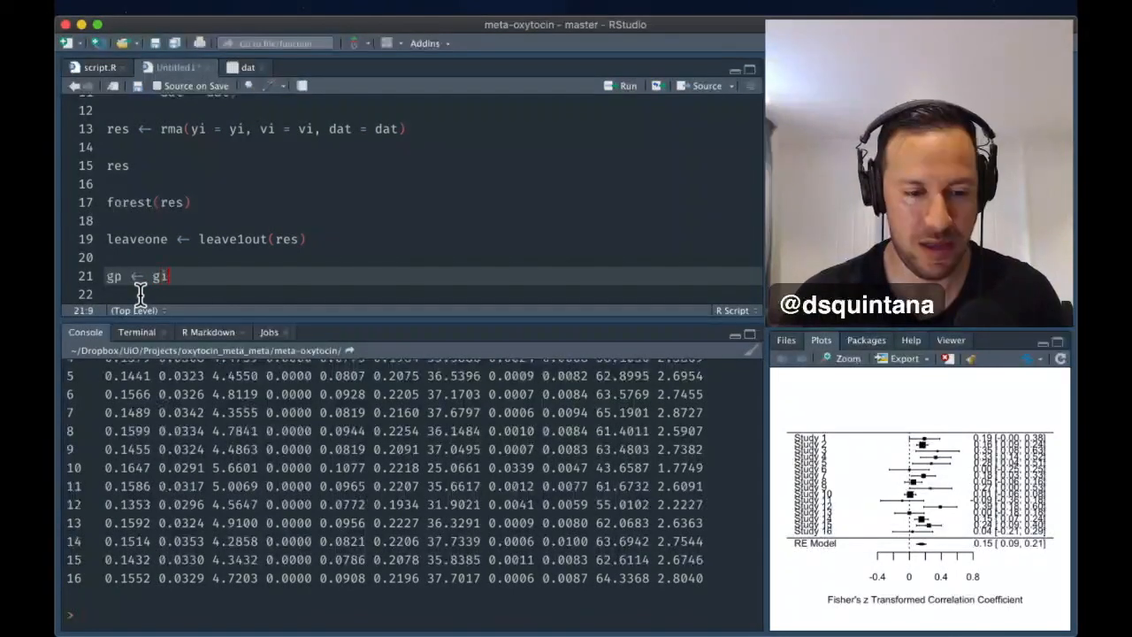
type("osh(res")
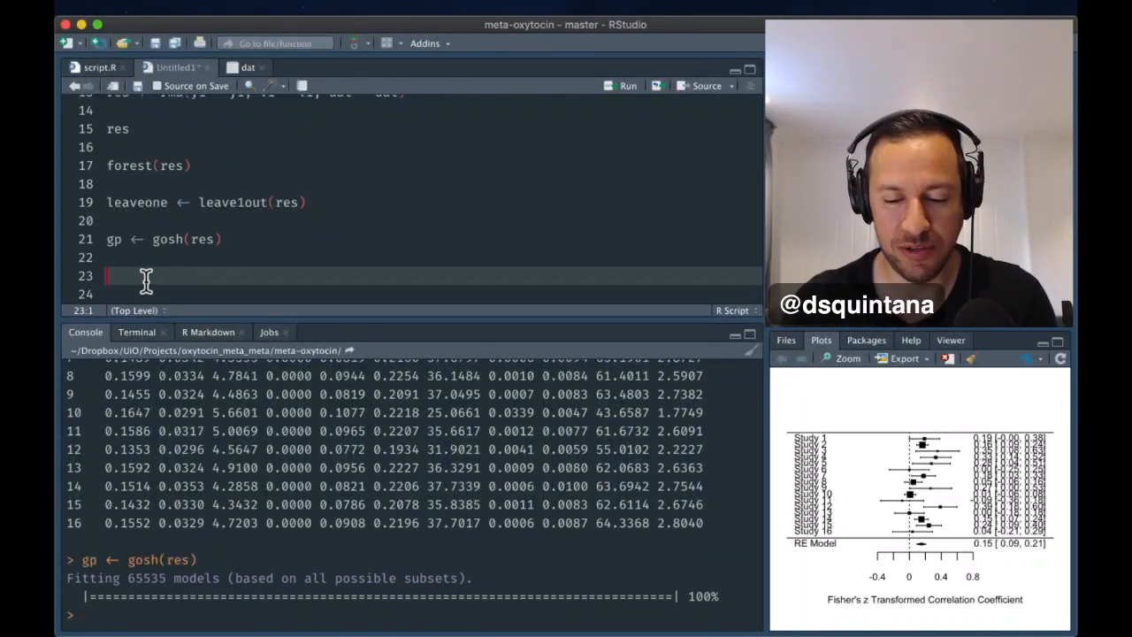
Run plot(gp, breaks = 100) to draw the GOSH plot
type("plot")
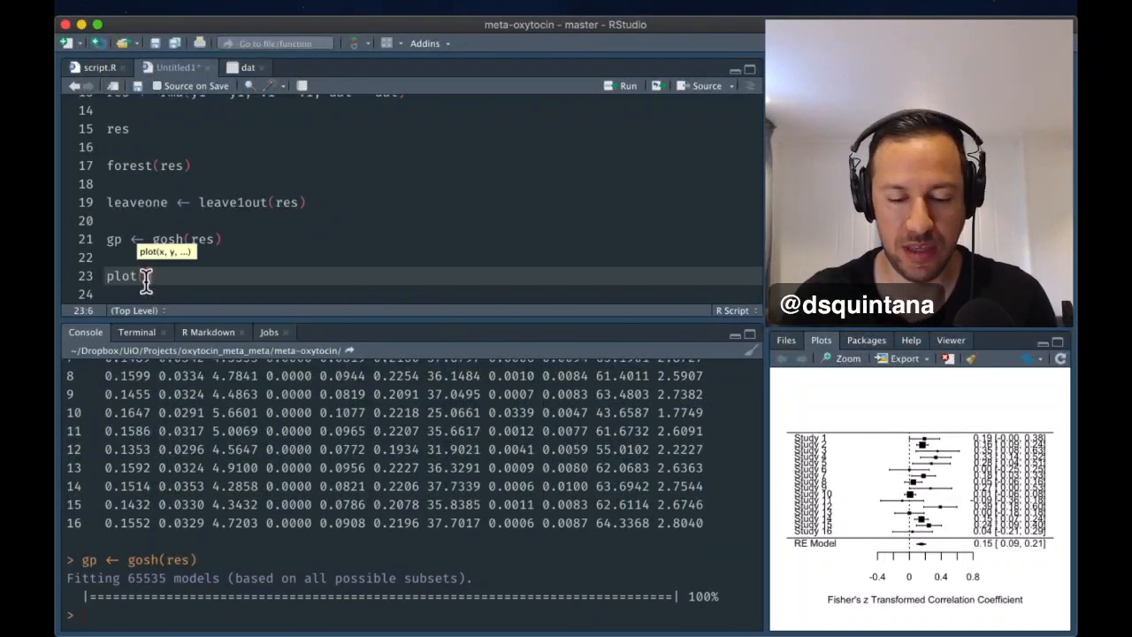
type("gp)")
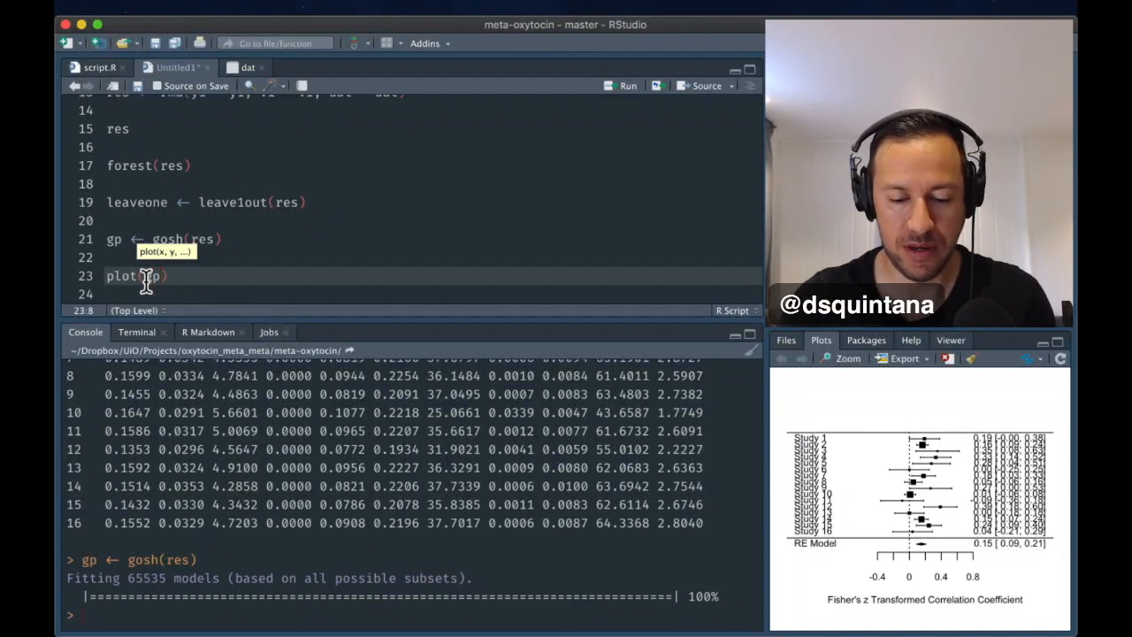
type(", breaks")
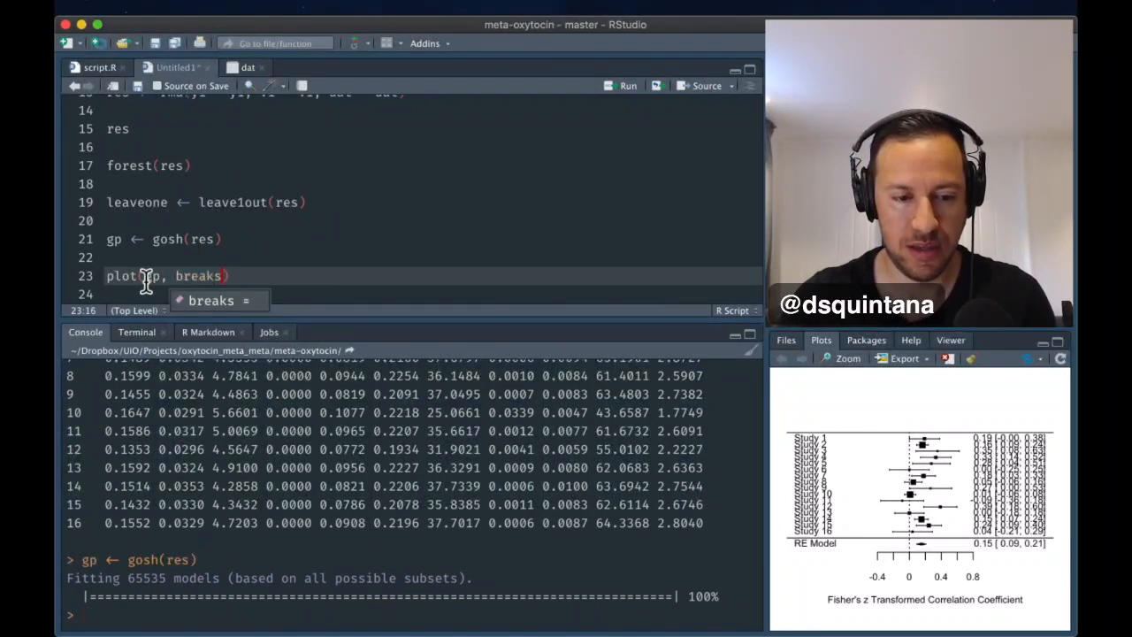
type("199")
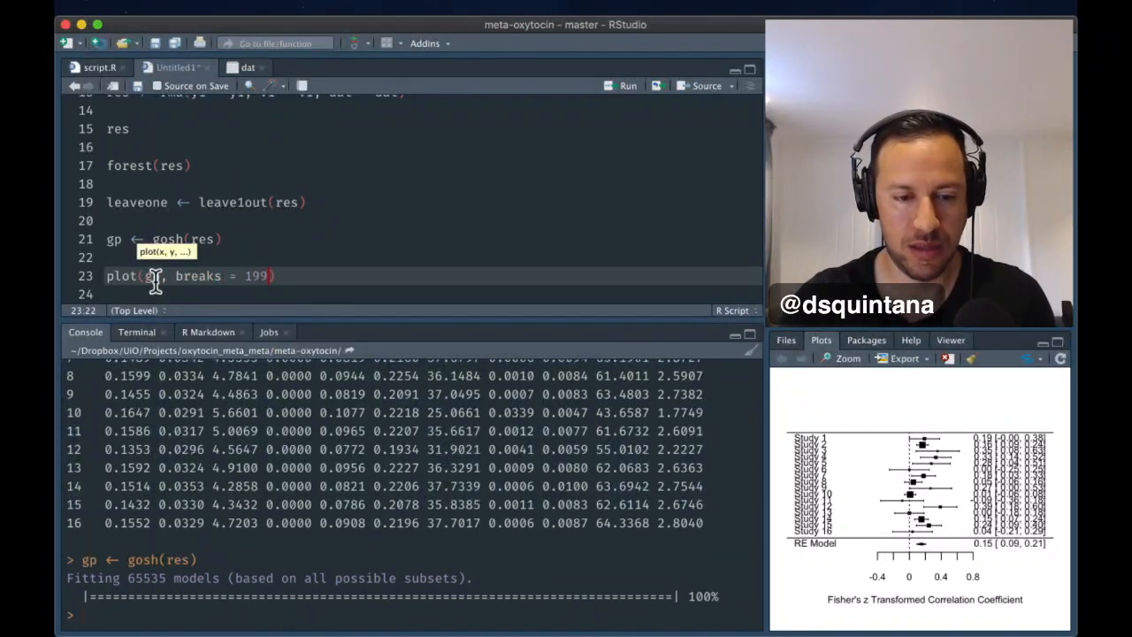
type("100")
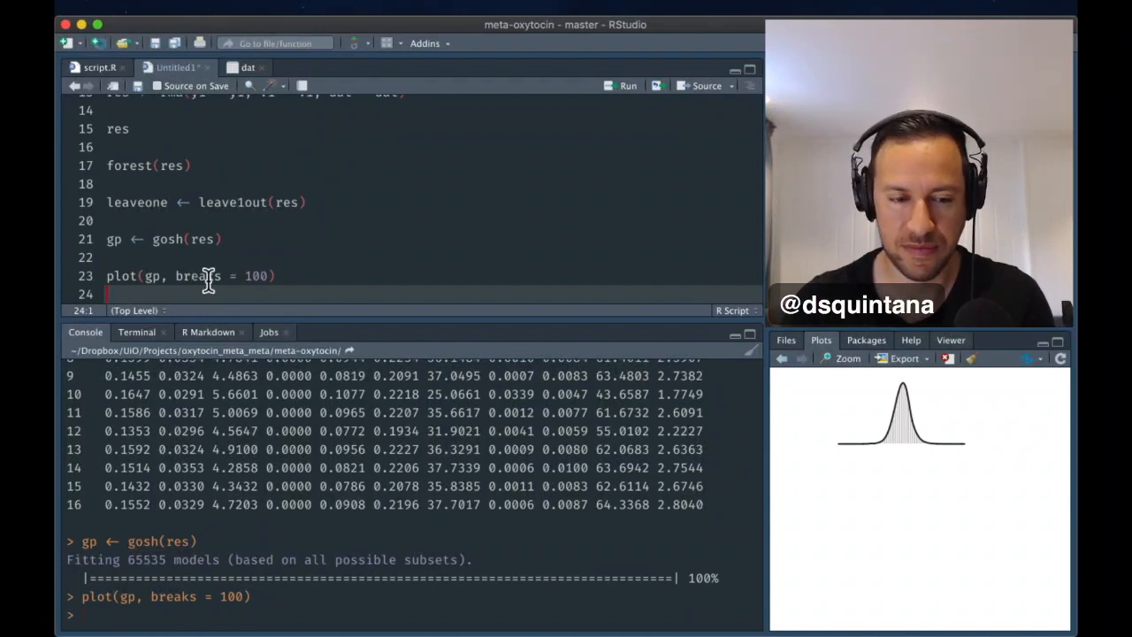
mouse_move(249, 292)
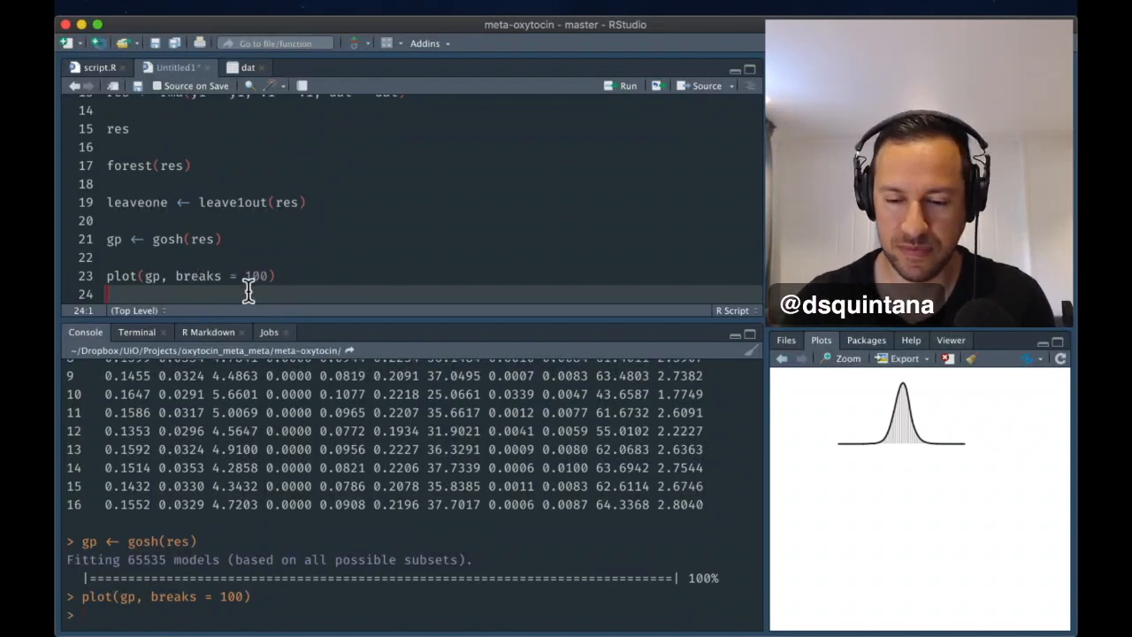
mouse_move(371, 287)
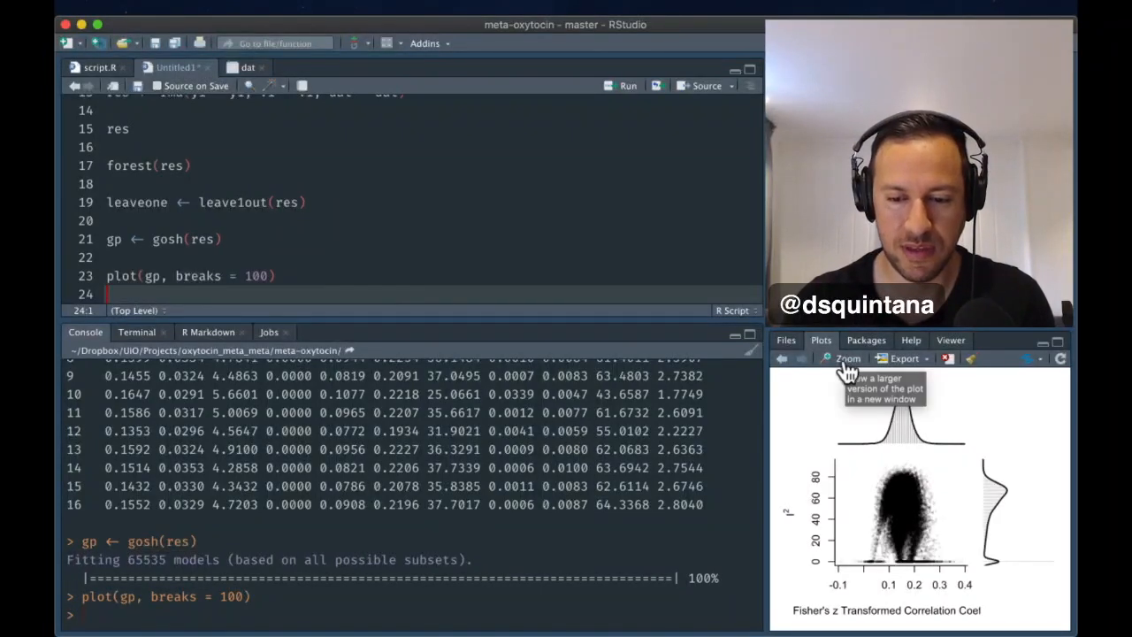
Open the GOSH plot in the Plot Zoom window
left_click(841, 358)
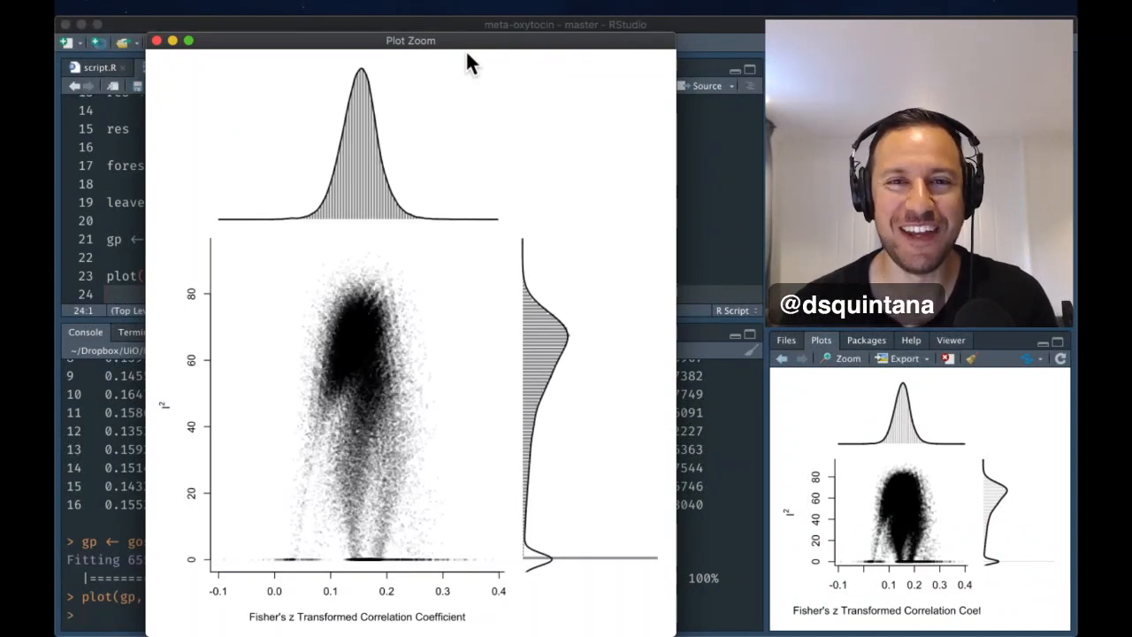
mouse_move(460, 270)
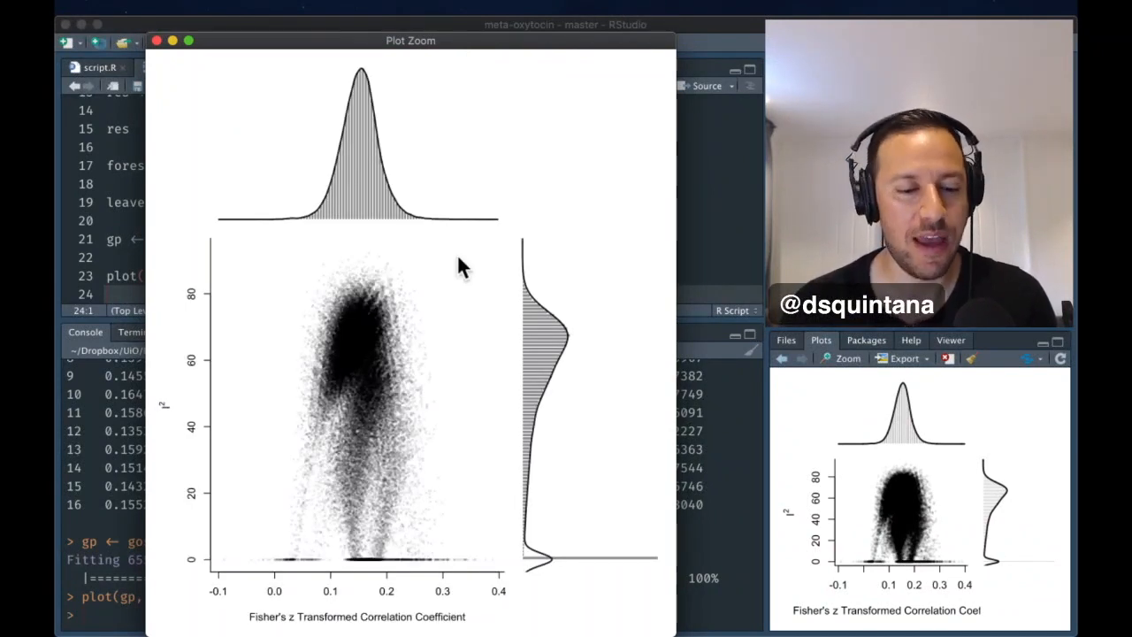
mouse_move(459, 340)
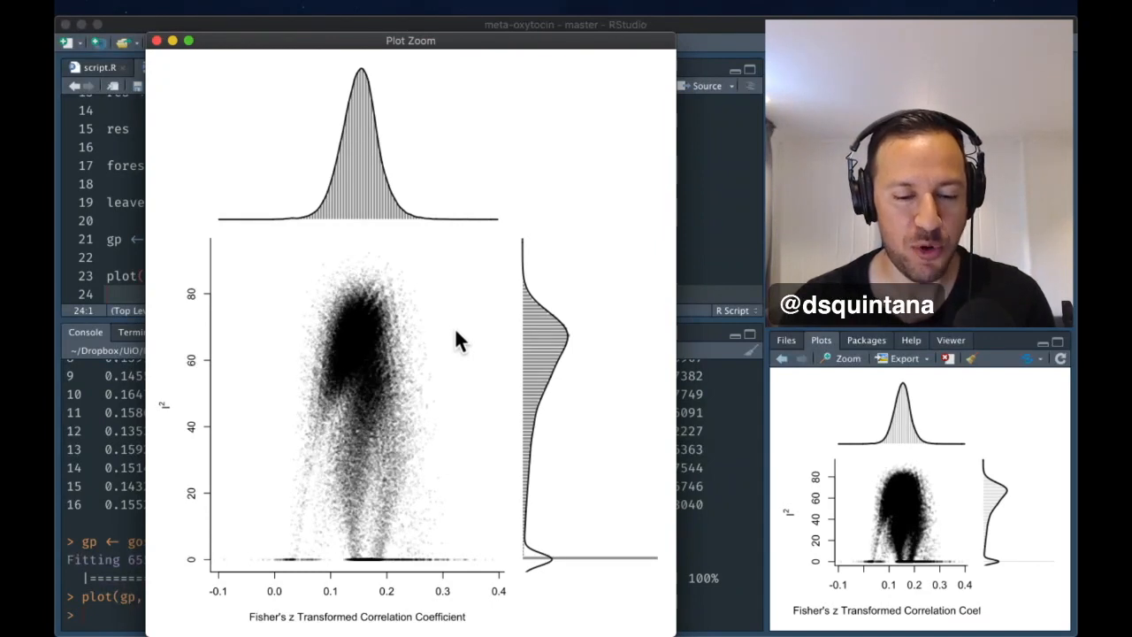
mouse_move(458, 442)
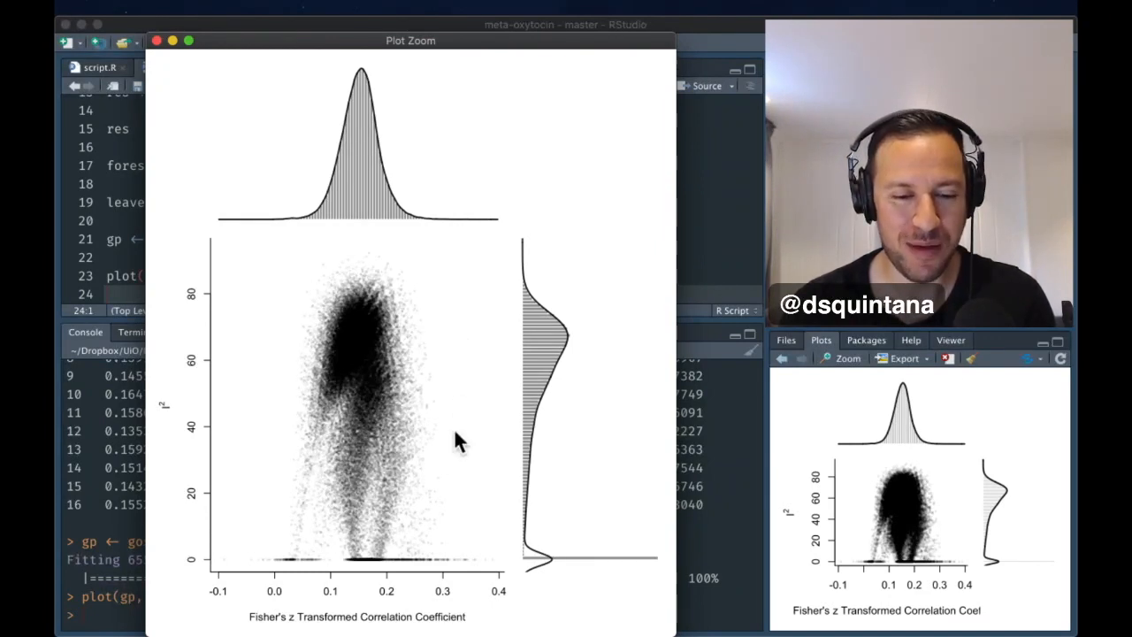
mouse_move(424, 427)
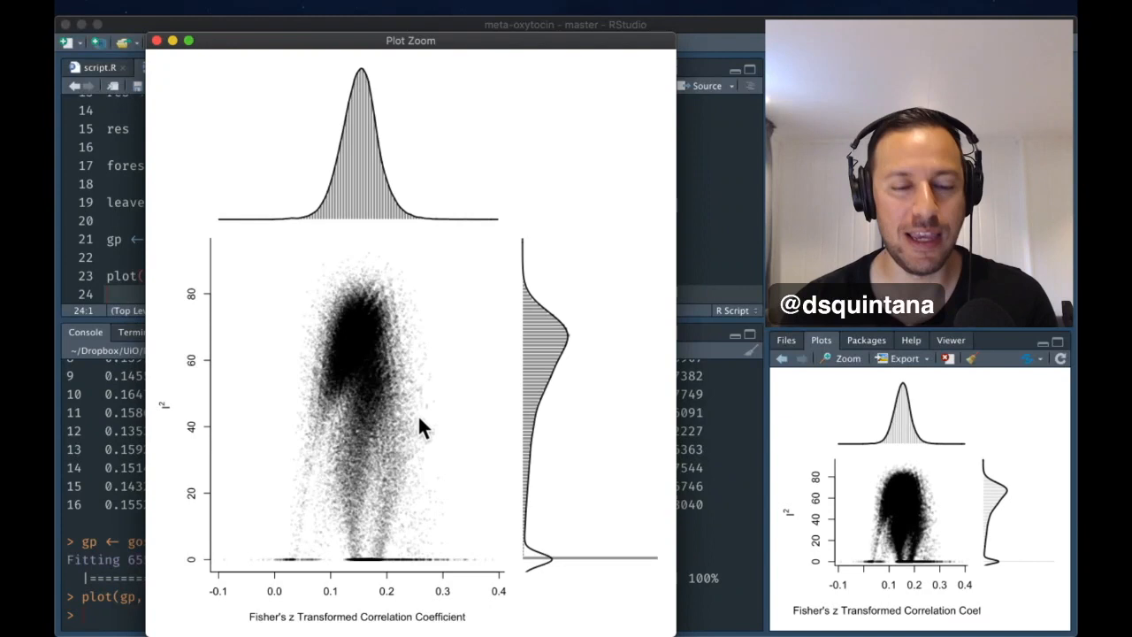
mouse_move(372, 348)
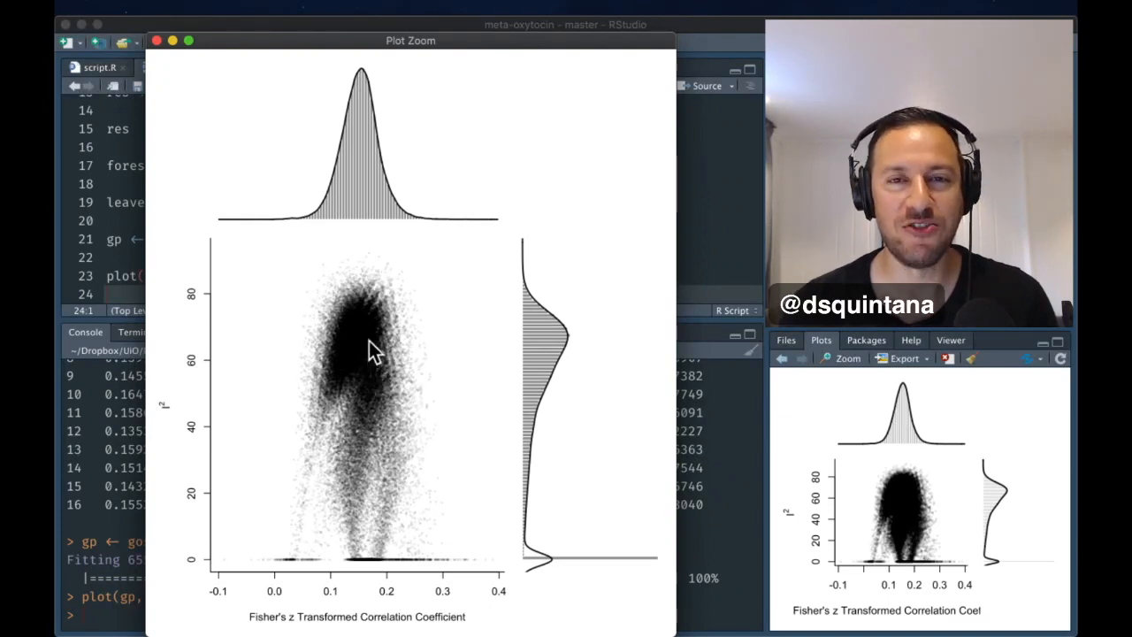
mouse_move(354, 283)
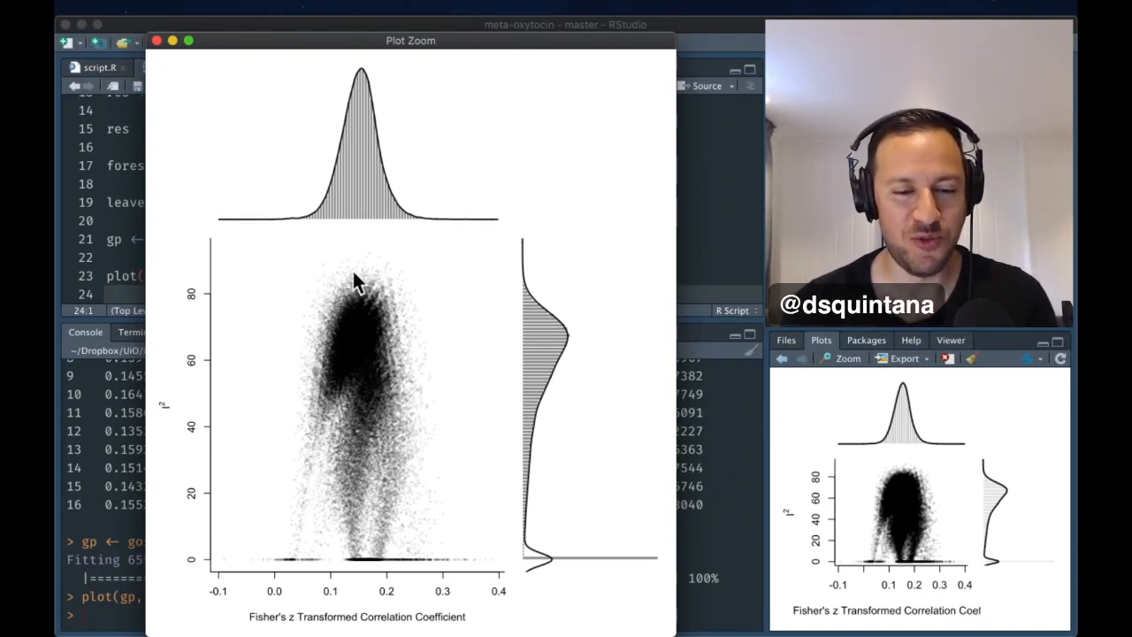
mouse_move(367, 517)
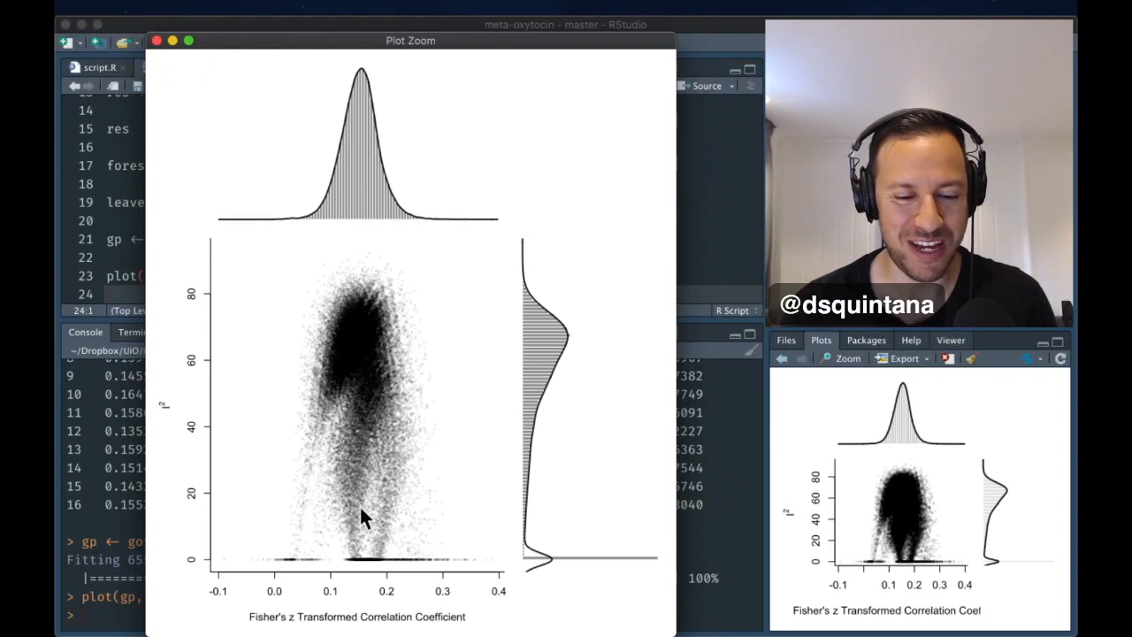
mouse_move(375, 309)
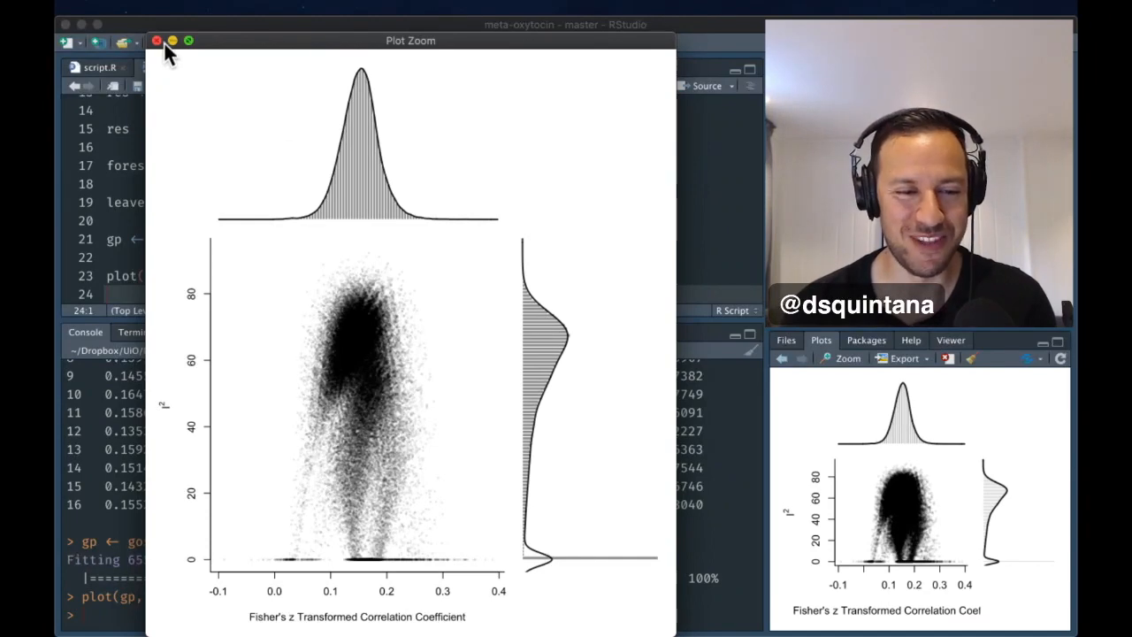
Close the zoom view and run plot(gp, out = 10, breaks = 100)
left_click(157, 41)
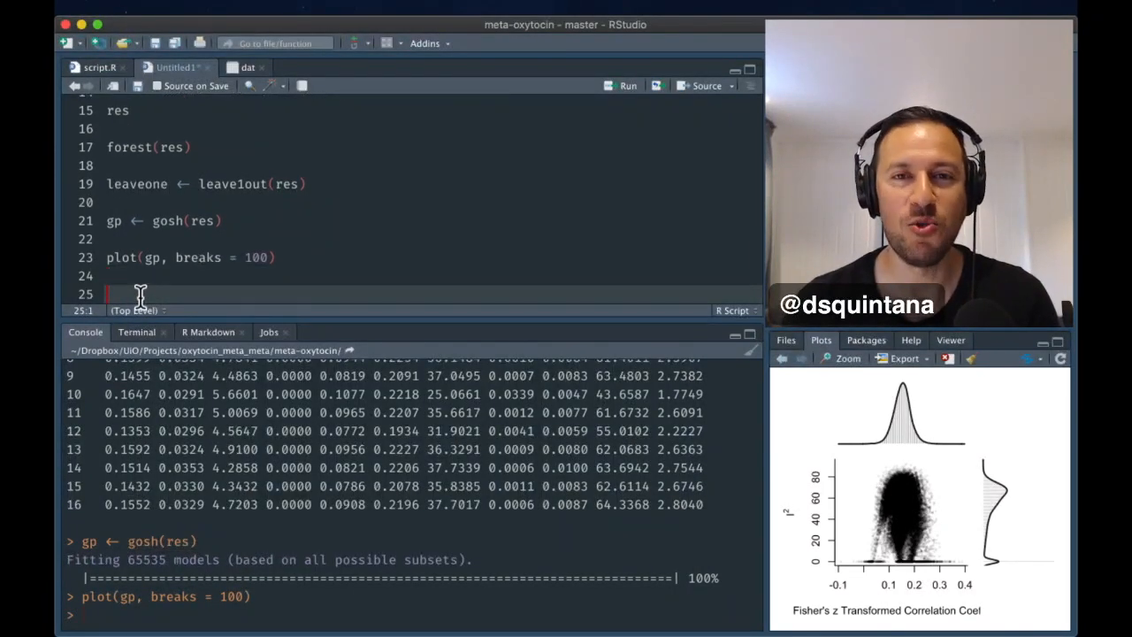
type("p")
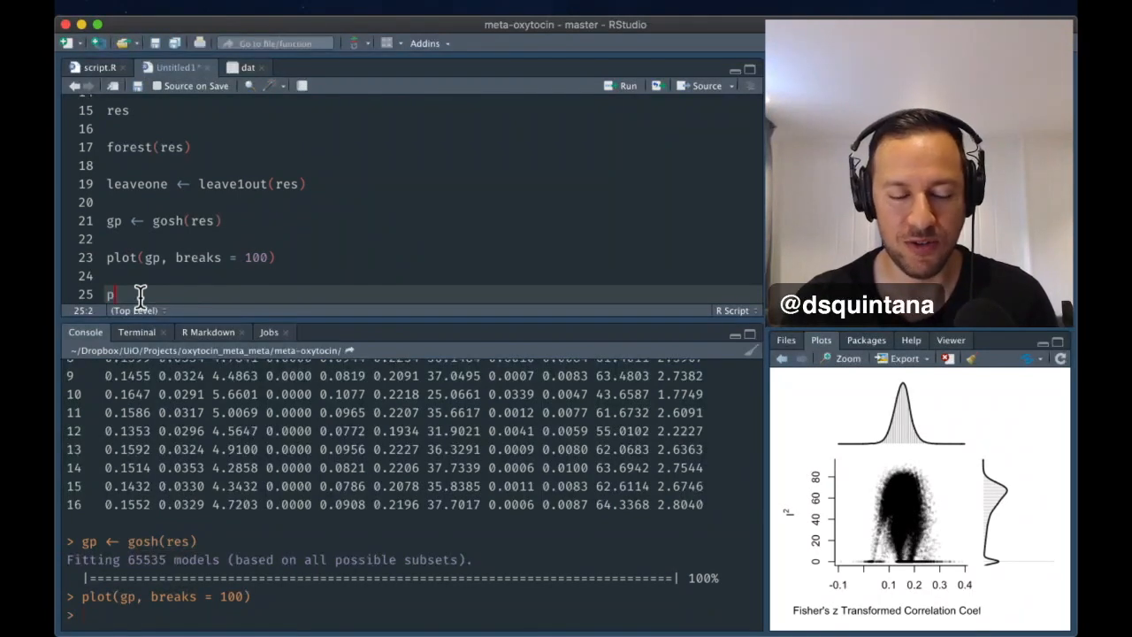
type("lot(gp,")
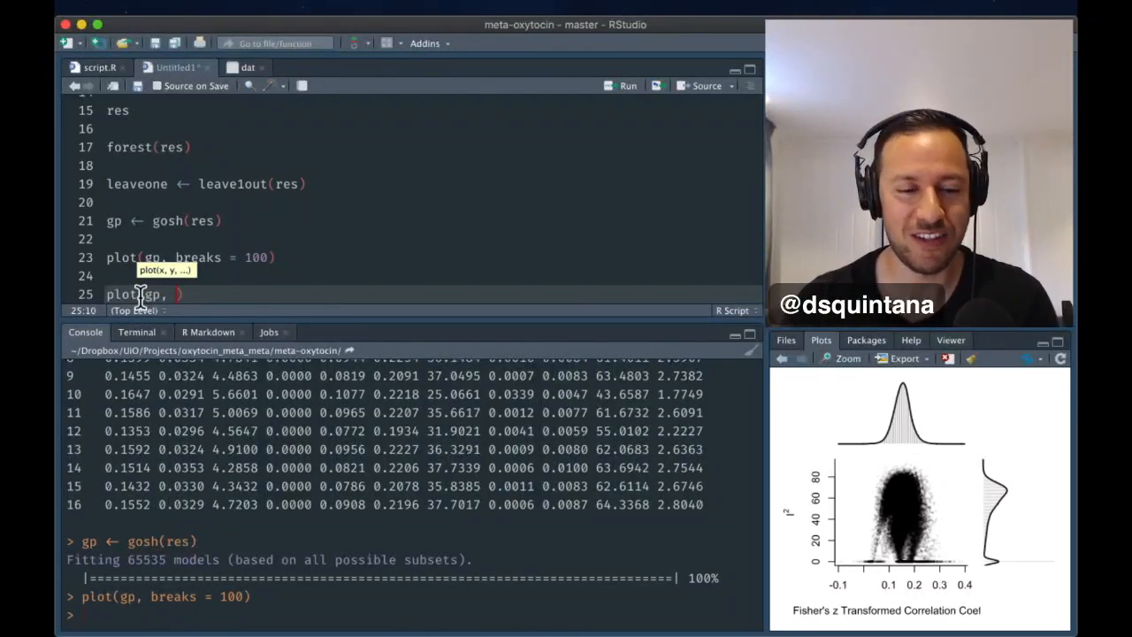
type("out = 10, breaks = 100")
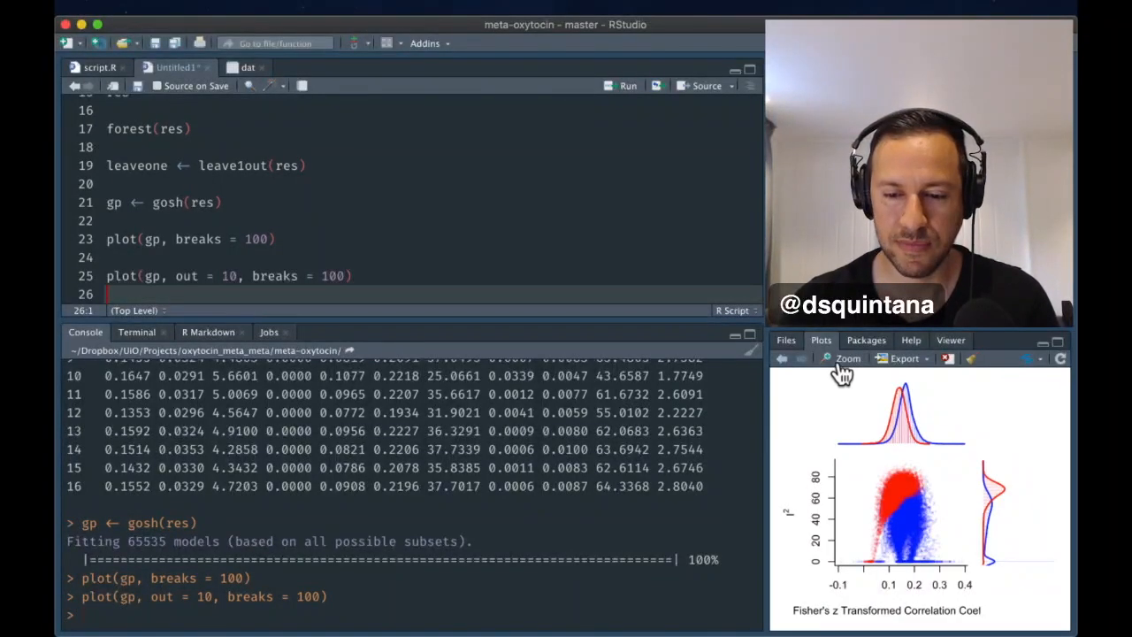
left_click(843, 358)
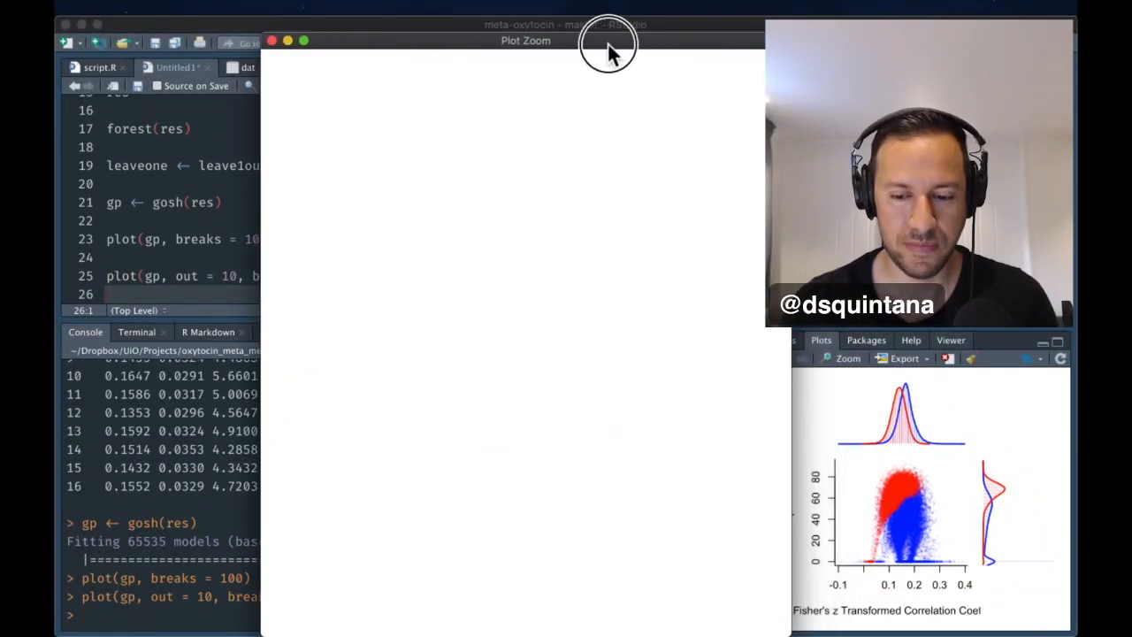
left_click_drag(610, 41, 539, 53)
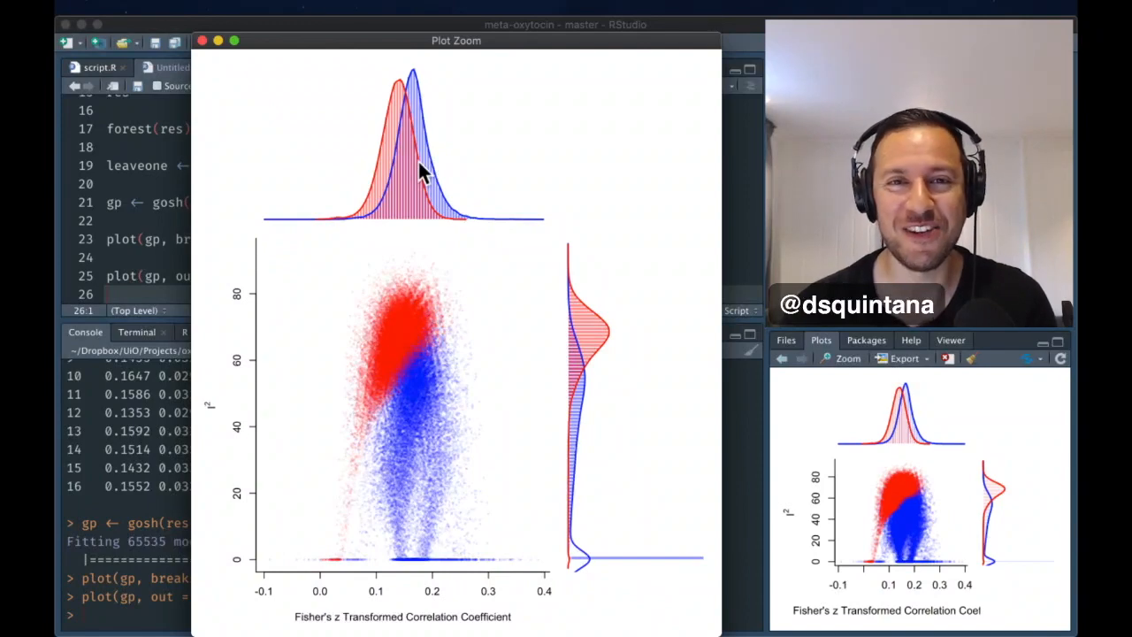
left_click(201, 40)
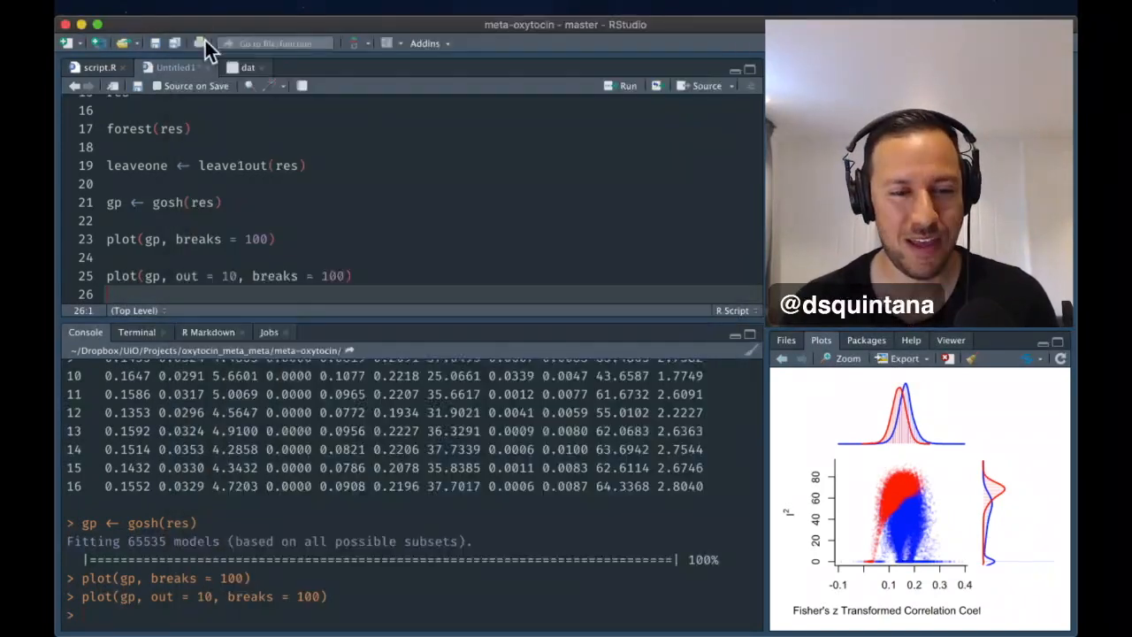